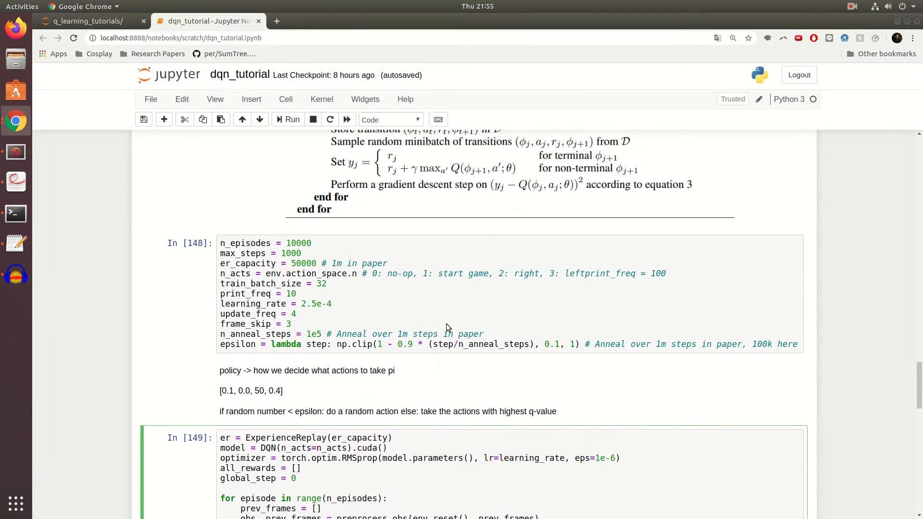
- Edit the tutorial's equations Markdown cell and mark the existing loss equation
scroll(down, 3)
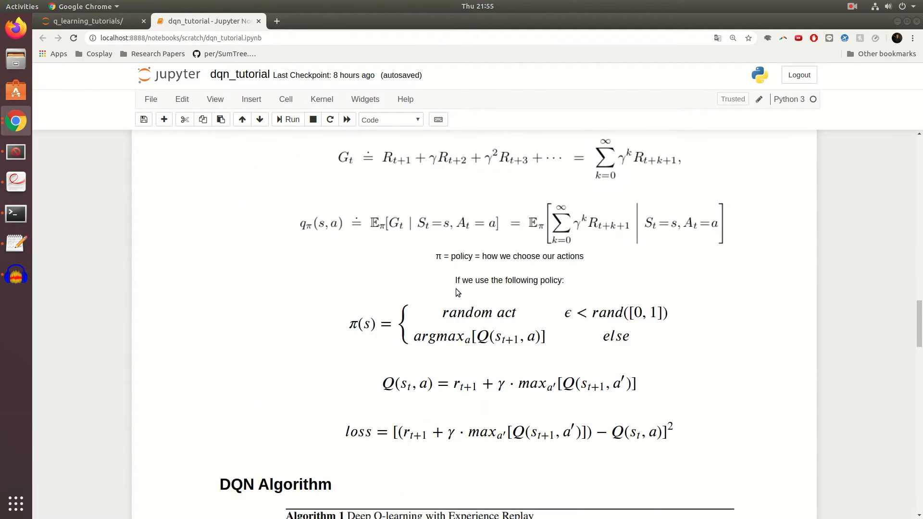
scroll(down, 3)
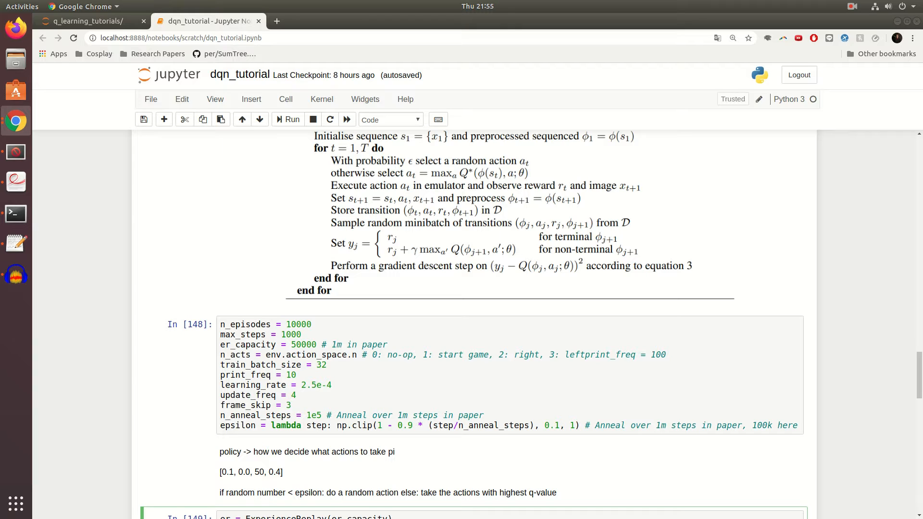
mouse_move(705, 254)
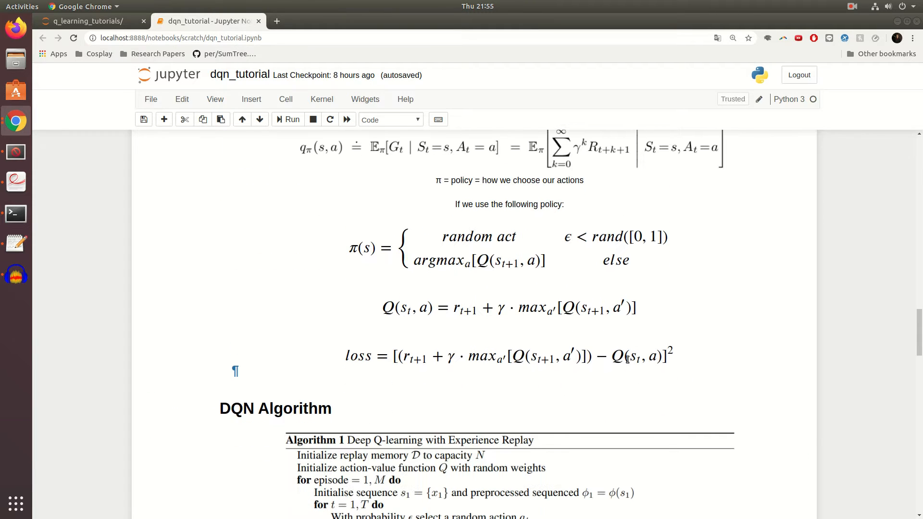
double_click(642, 355)
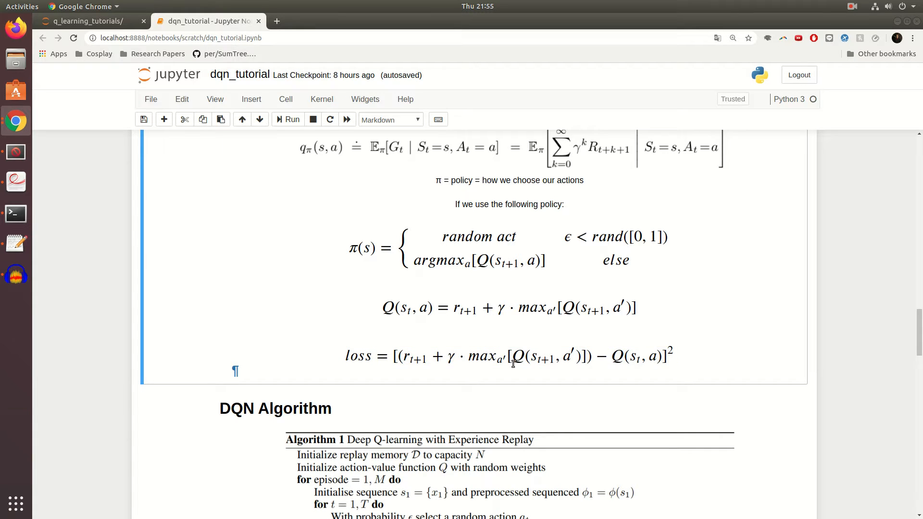
mouse_move(614, 358)
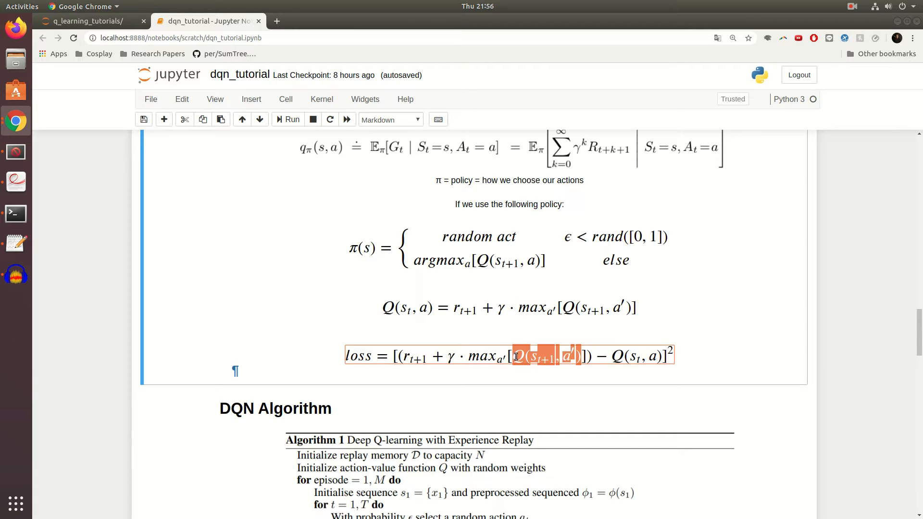
click(547, 356)
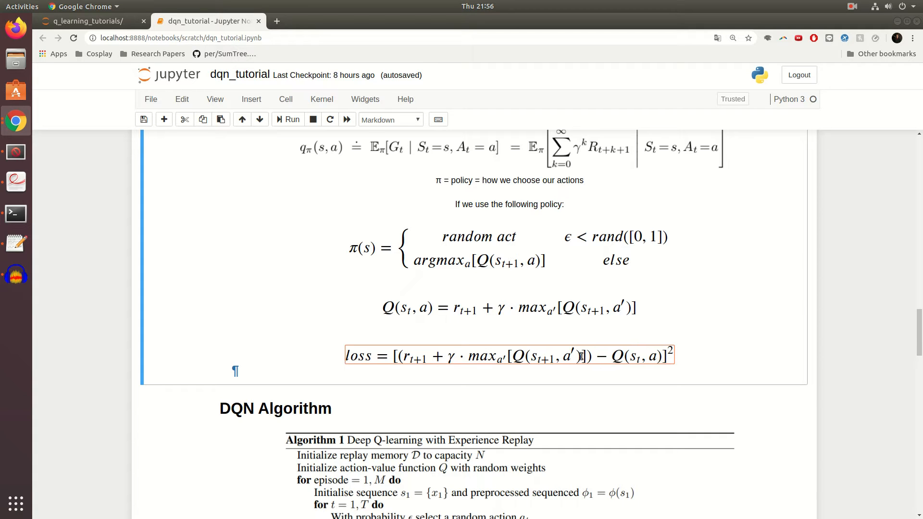
drag(512, 356, 580, 356)
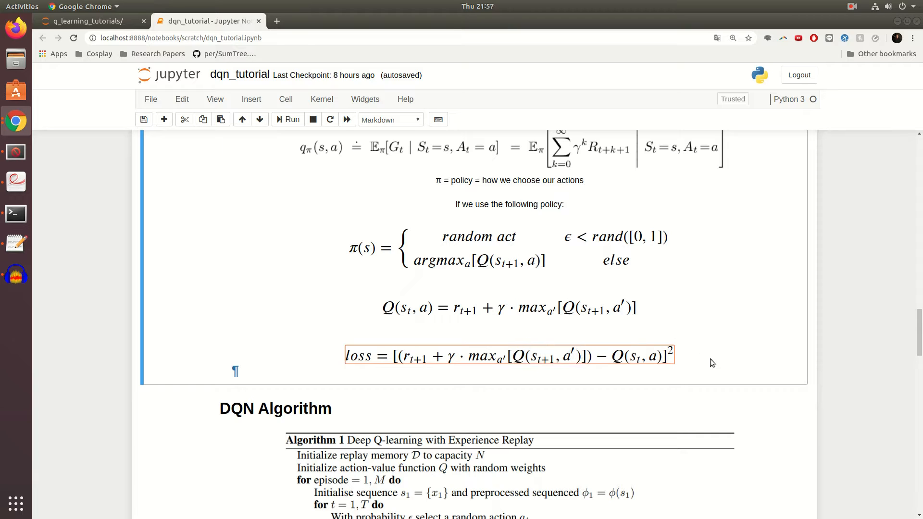
scroll(down, 3)
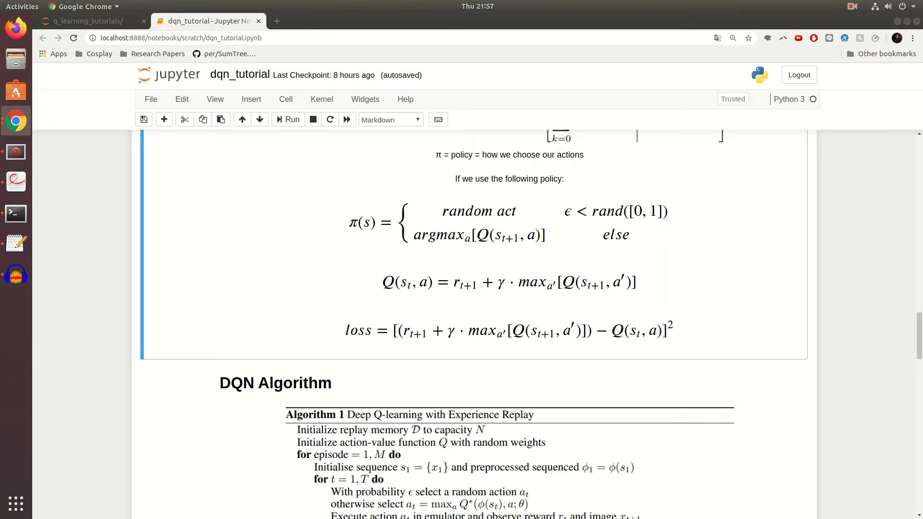
mouse_move(491, 20)
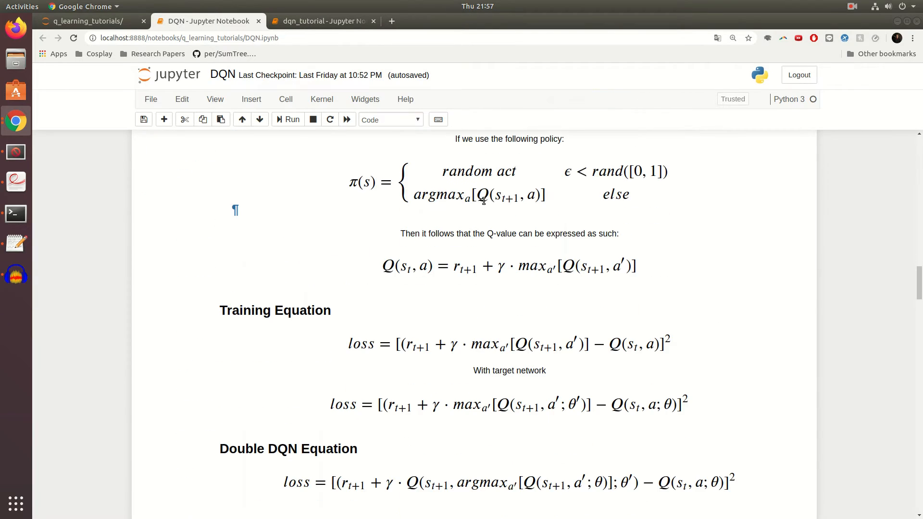
- Select the 'With target network' loss LaTeX line with the θ′ term in the DQN notebook
scroll(down, 3)
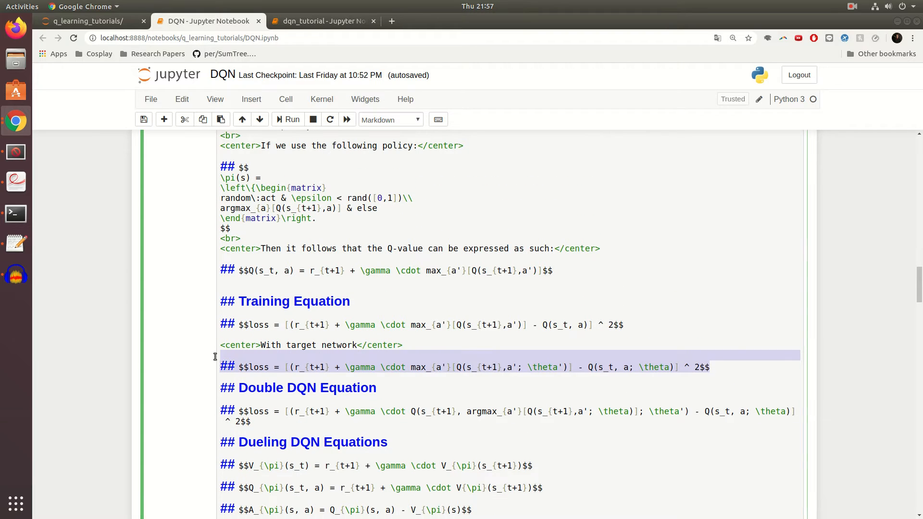
click(322, 21)
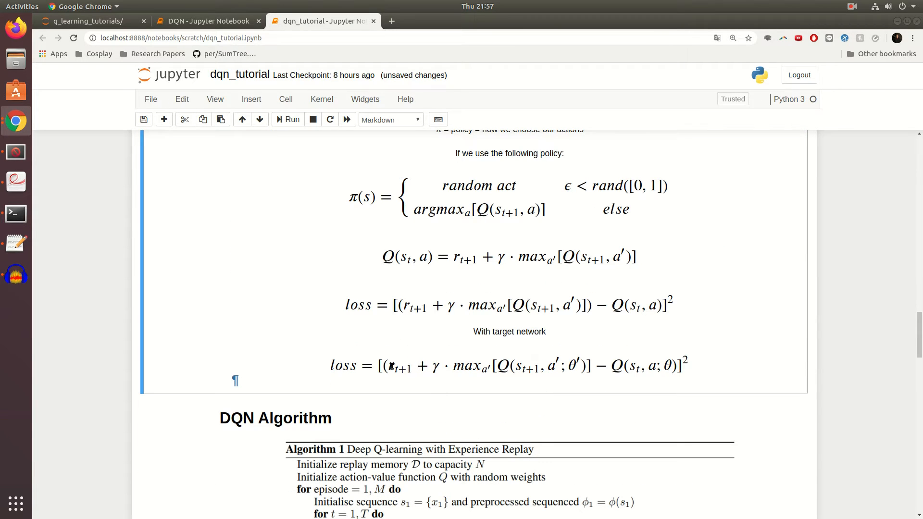
click(529, 365)
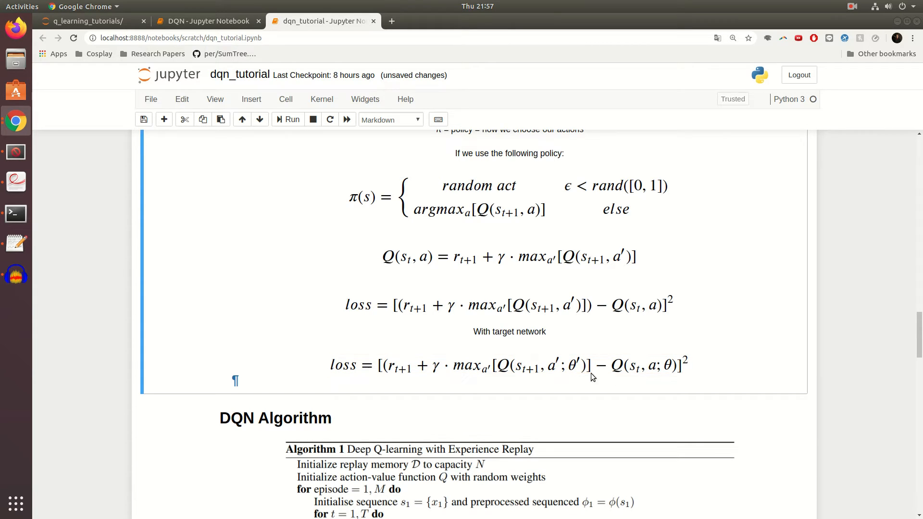
triple_click(510, 366)
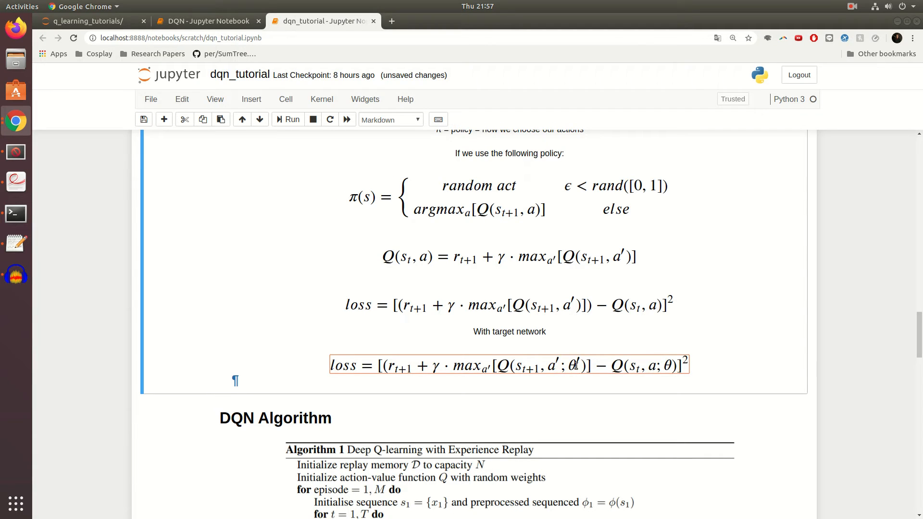
double_click(571, 366)
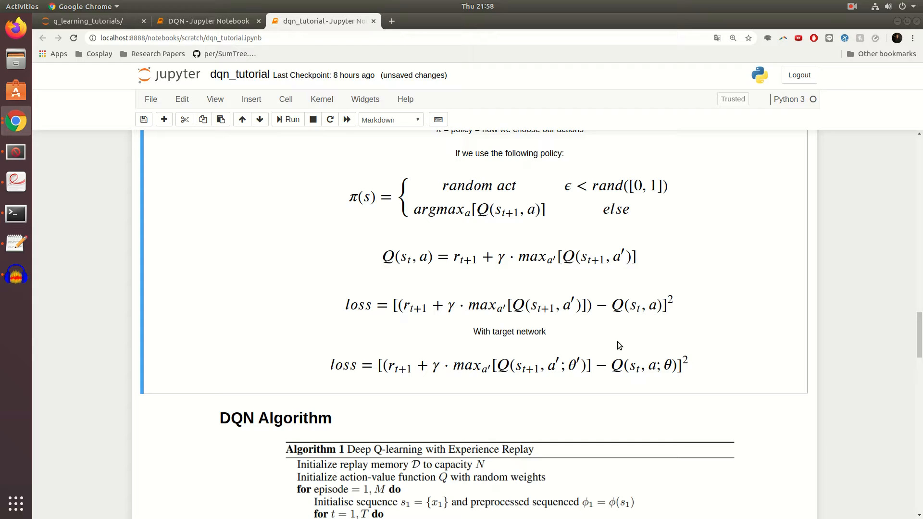
mouse_move(608, 332)
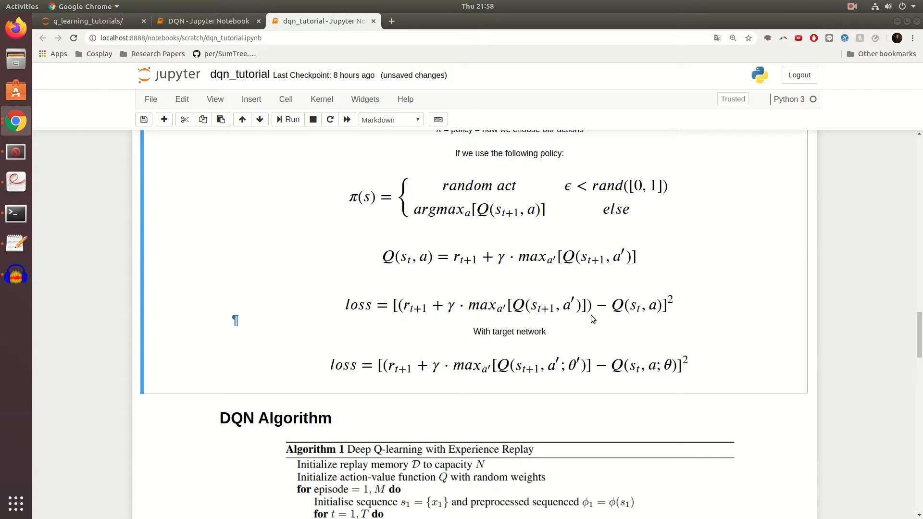
- Add target_update_delay = 10000 with its timestep comment to the hyperparameters and rerun the cell
scroll(down, 3)
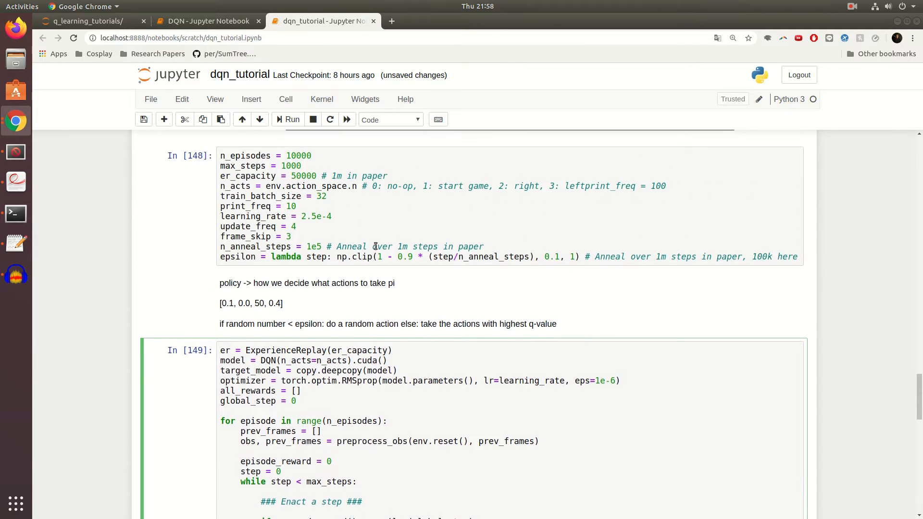
click(292, 236)
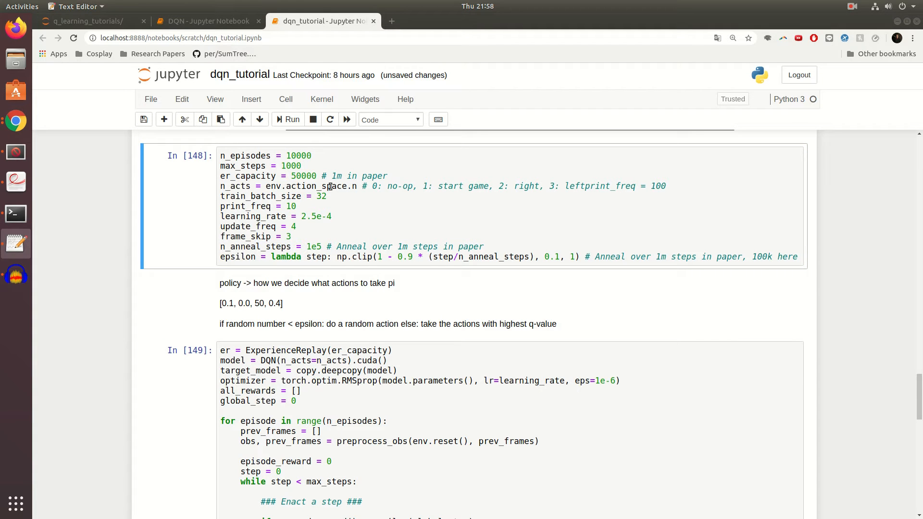
text(target_update_delay = 10000 # How many timesteps in between target model updates)
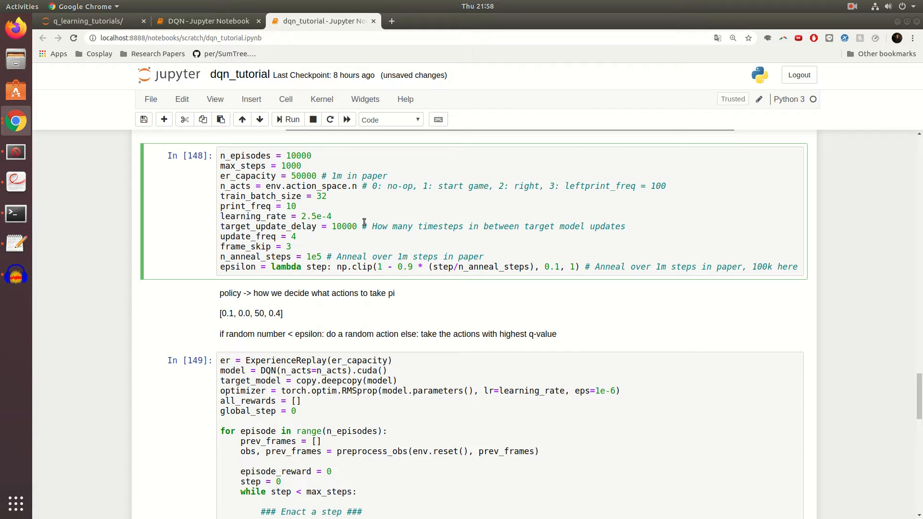
double_click(344, 226)
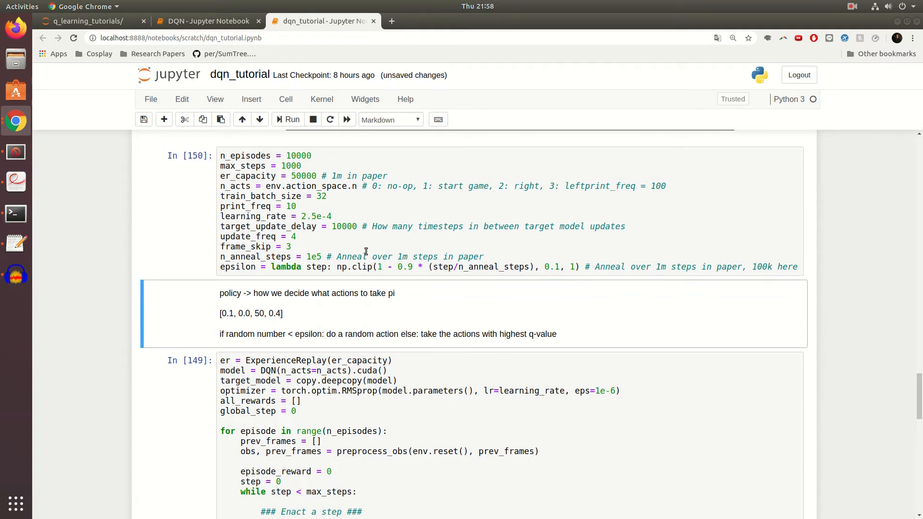
scroll(down, 3)
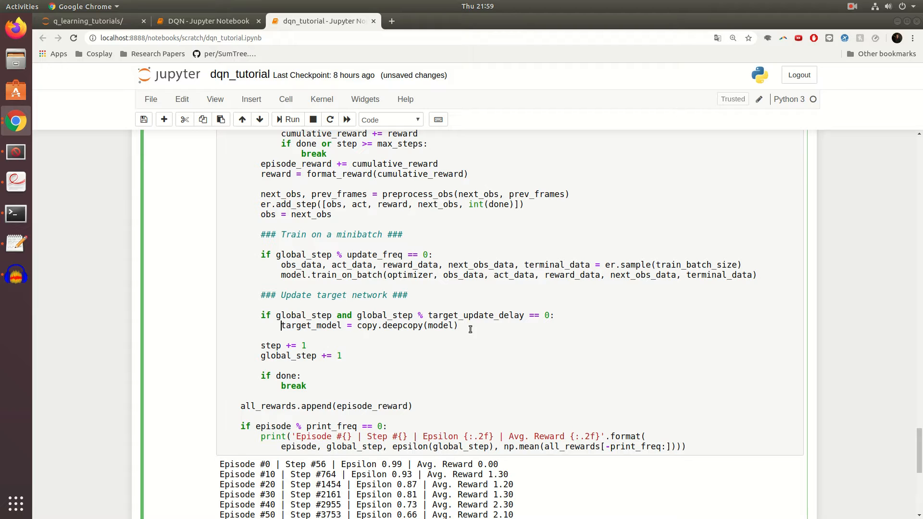
drag(259, 315, 457, 325)
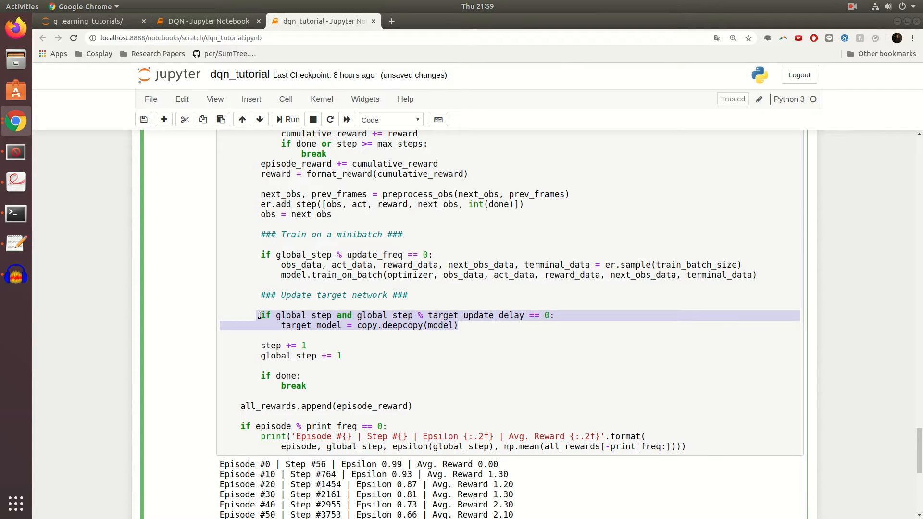
double_click(303, 315)
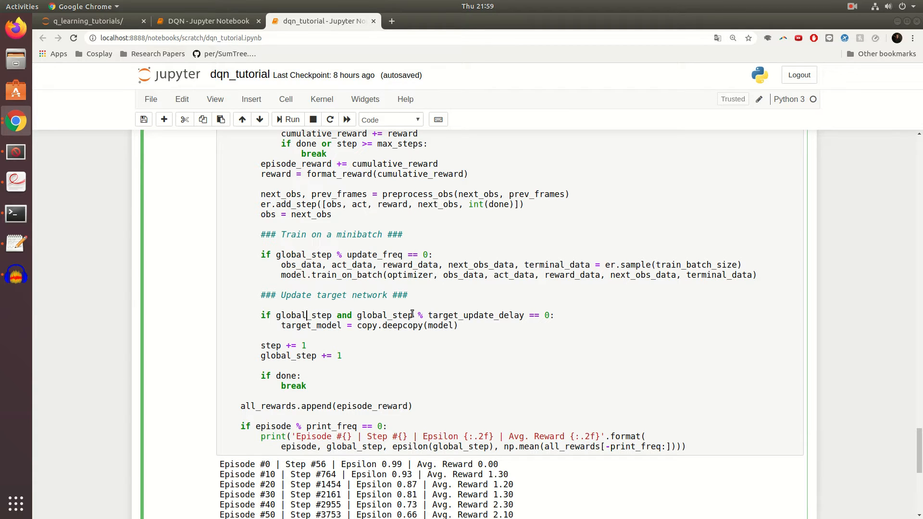
double_click(475, 315)
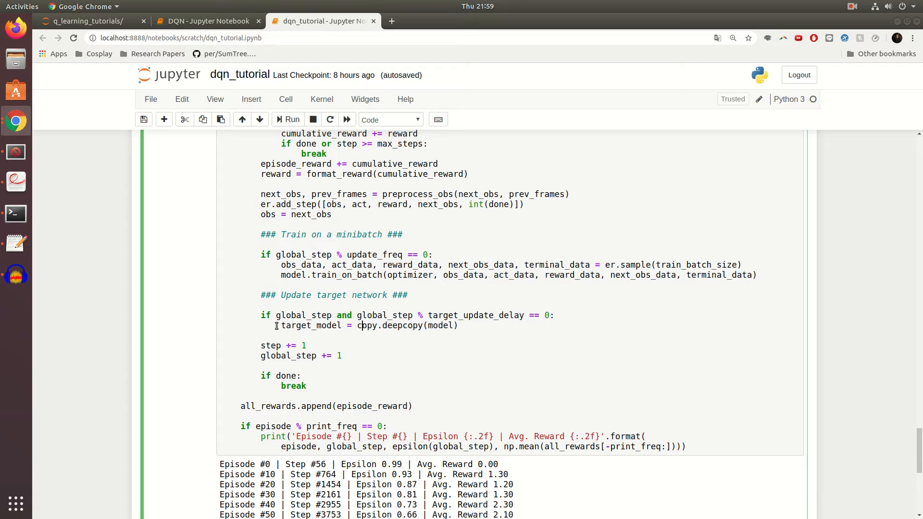
double_click(310, 325)
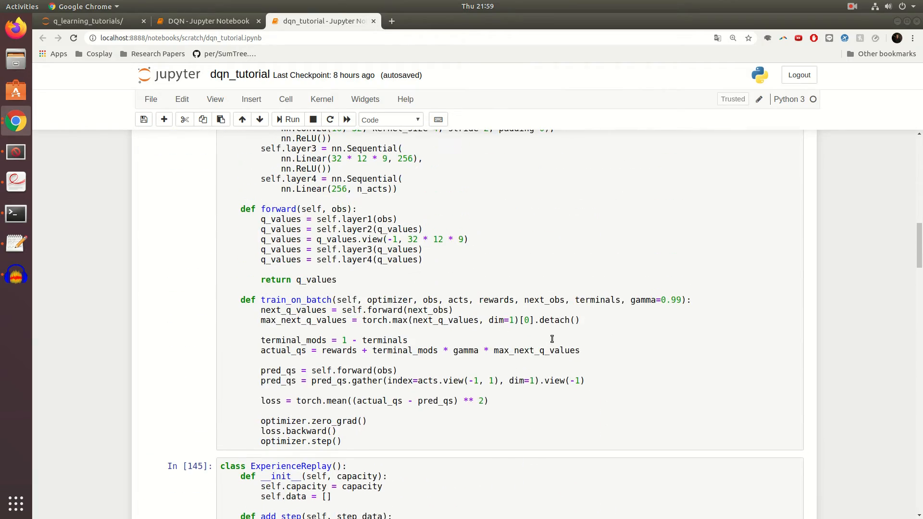
- Add target_model to train_on_batch's signature and compute next-state Q-values with target_model.forward
click(369, 311)
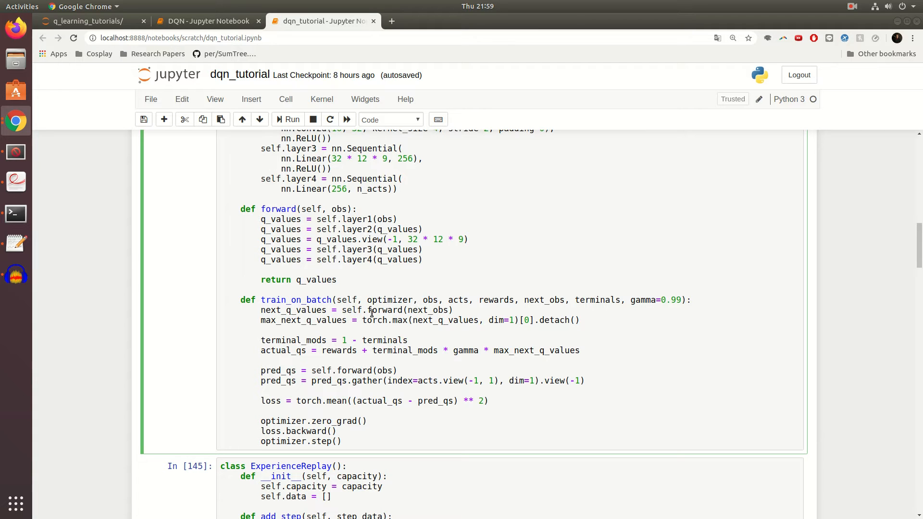
double_click(304, 311)
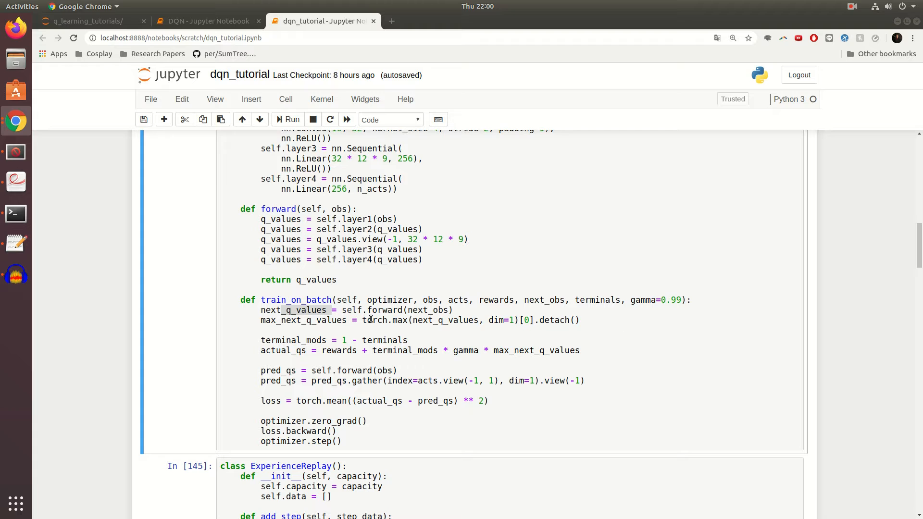
text(target_model,)
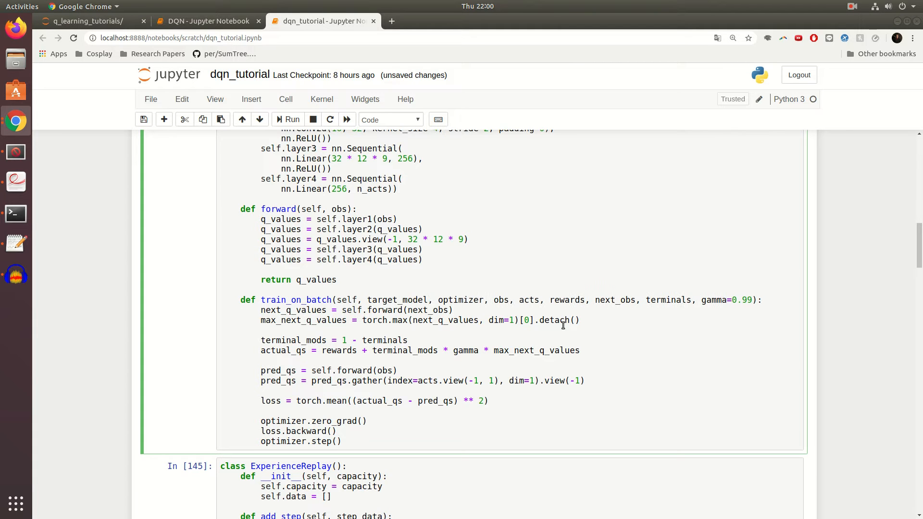
click(438, 300)
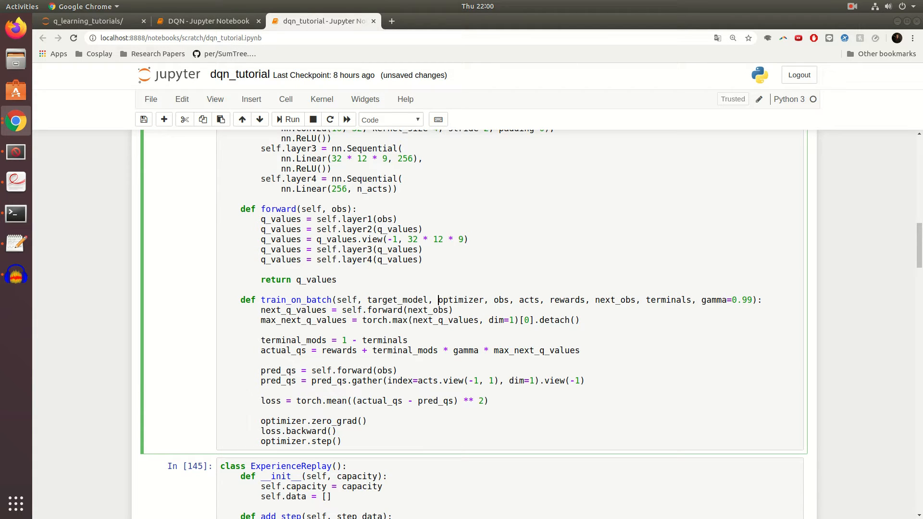
double_click(352, 311)
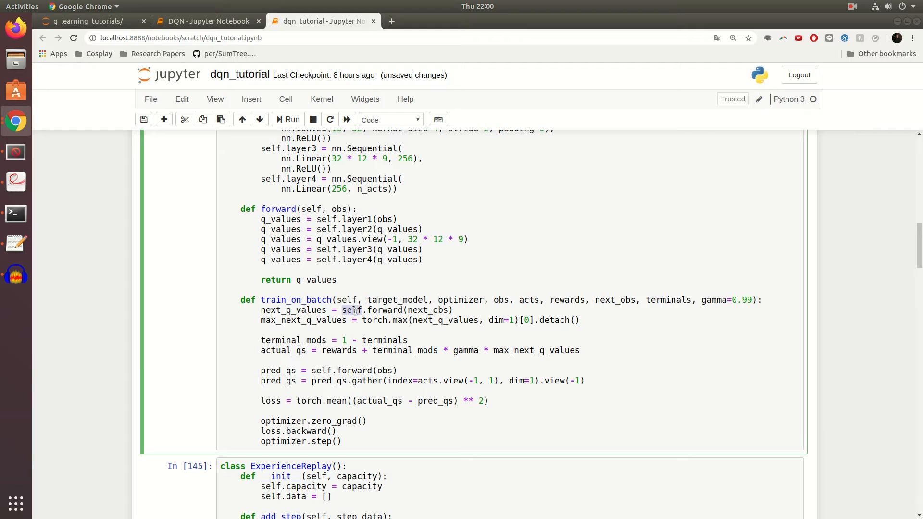
text(target_mod)
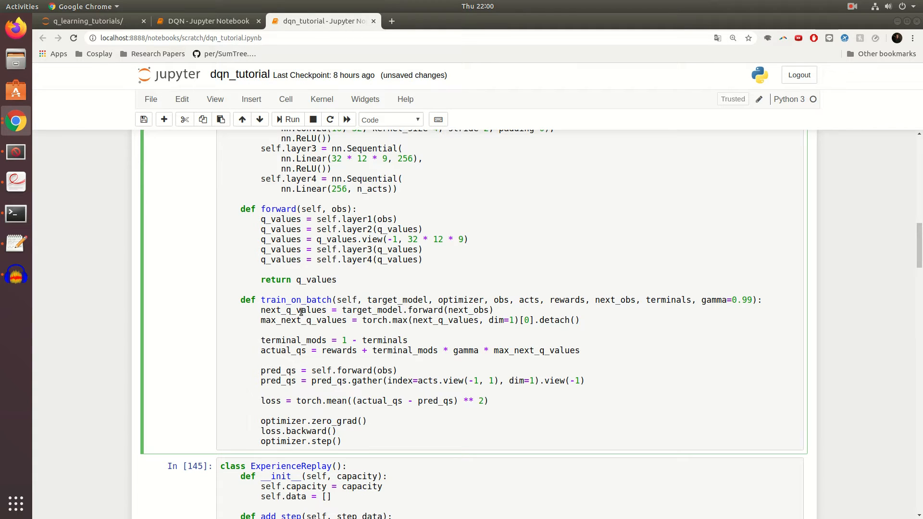
double_click(314, 310)
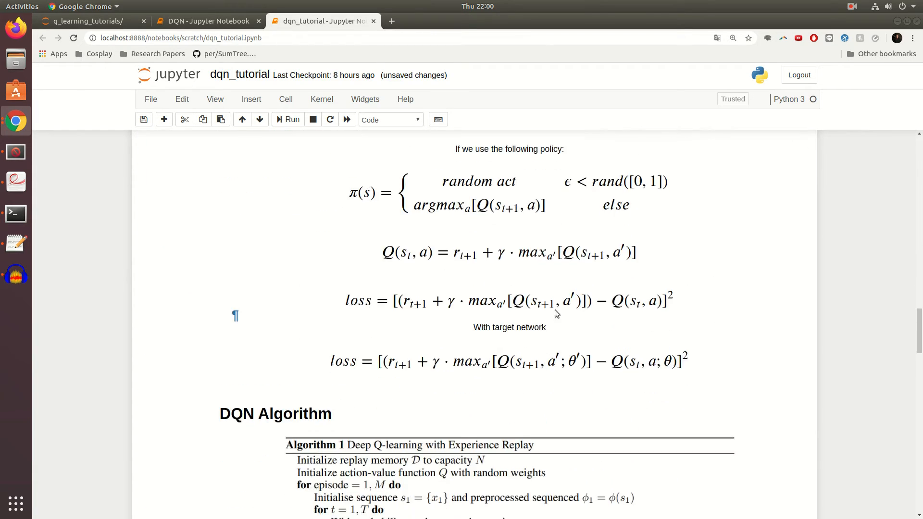
- Pass target_model to train_on_batch in the training loop and rerun the DQN cell
scroll(down, 3)
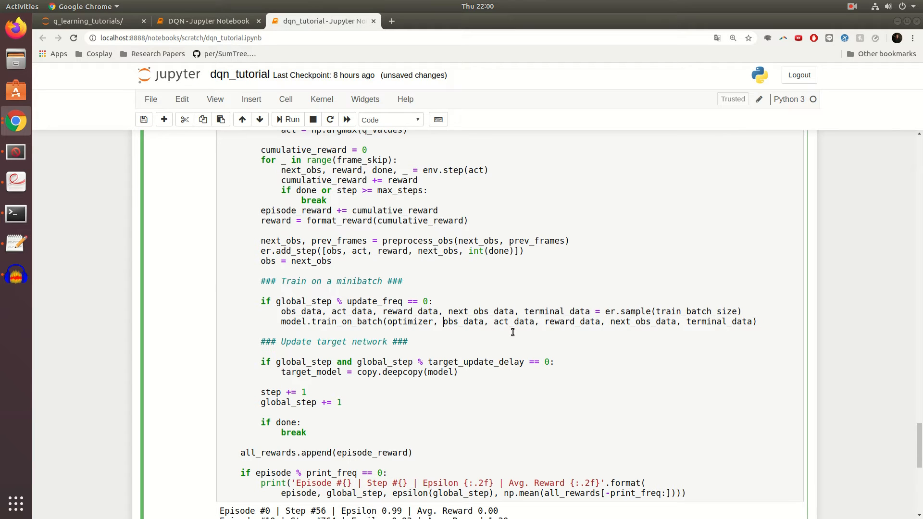
text(target_model)
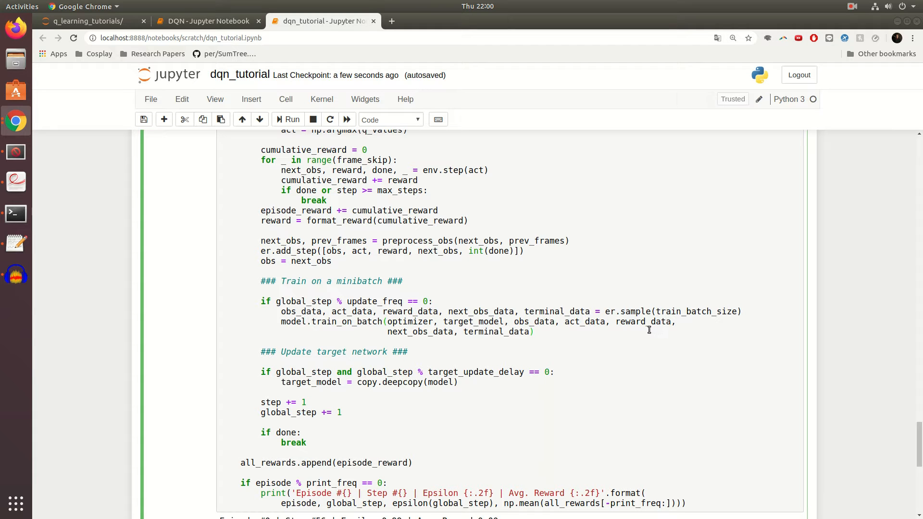
scroll(up, 3)
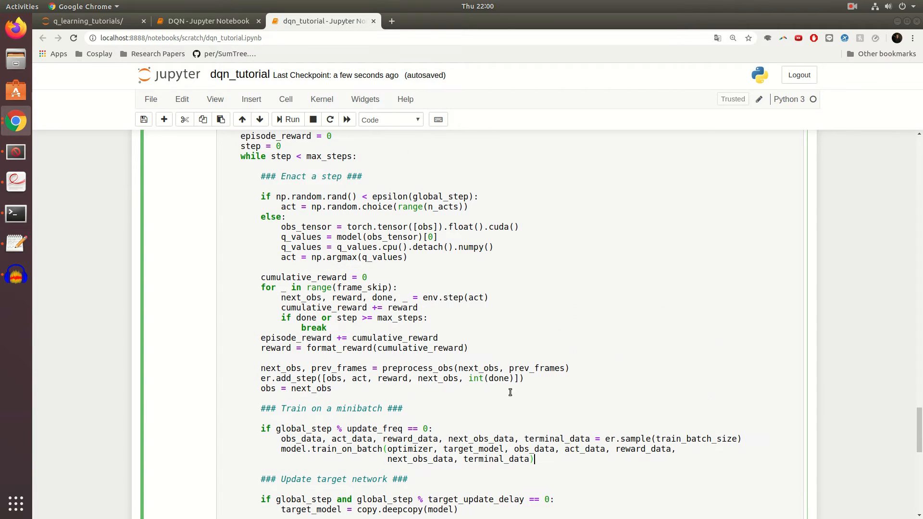
mouse_move(409, 395)
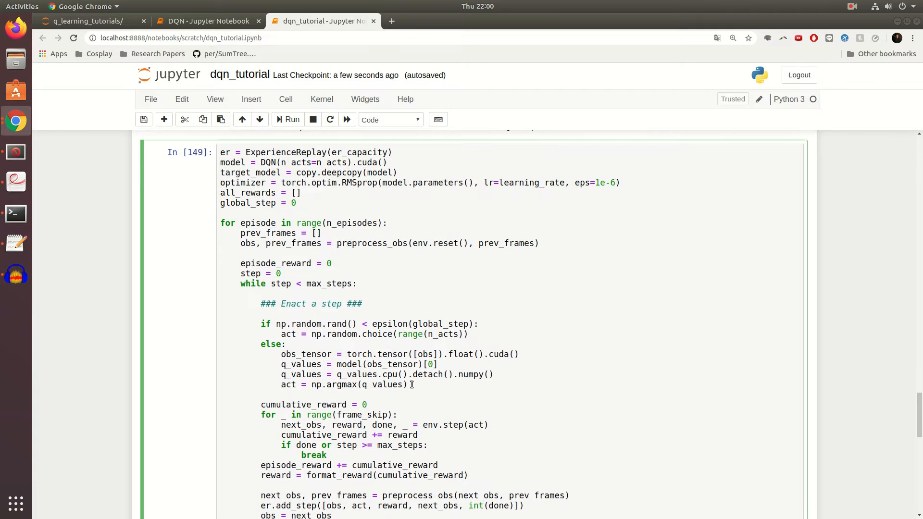
scroll(up, 3)
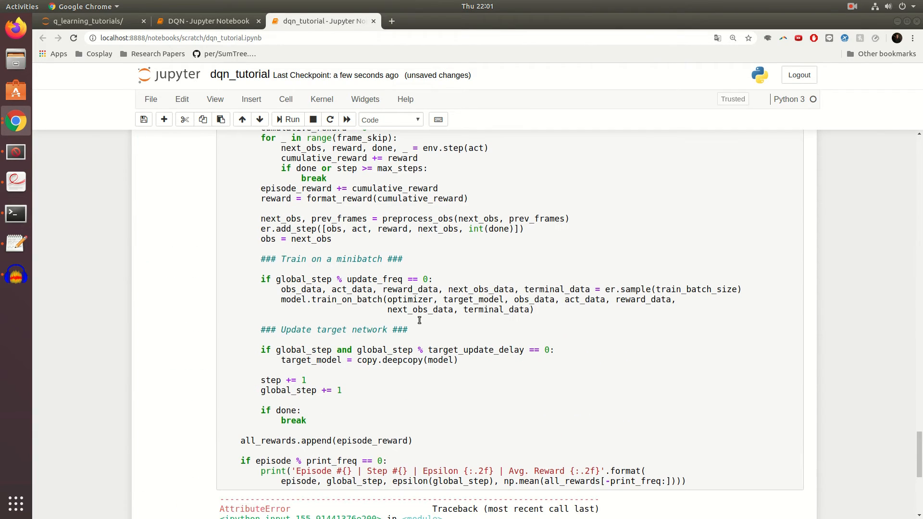
- Move target_model before optimizer in the training loop's train_on_batch call and rerun it
scroll(down, 3)
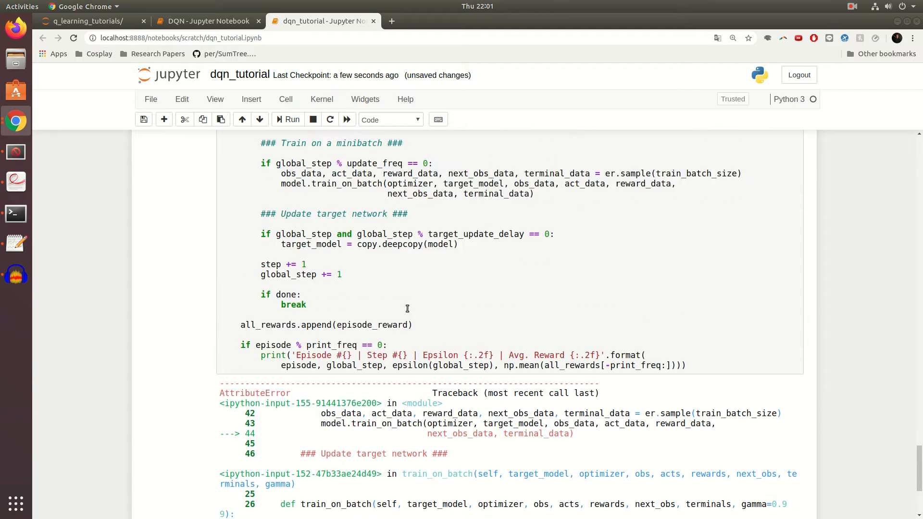
scroll(down, 3)
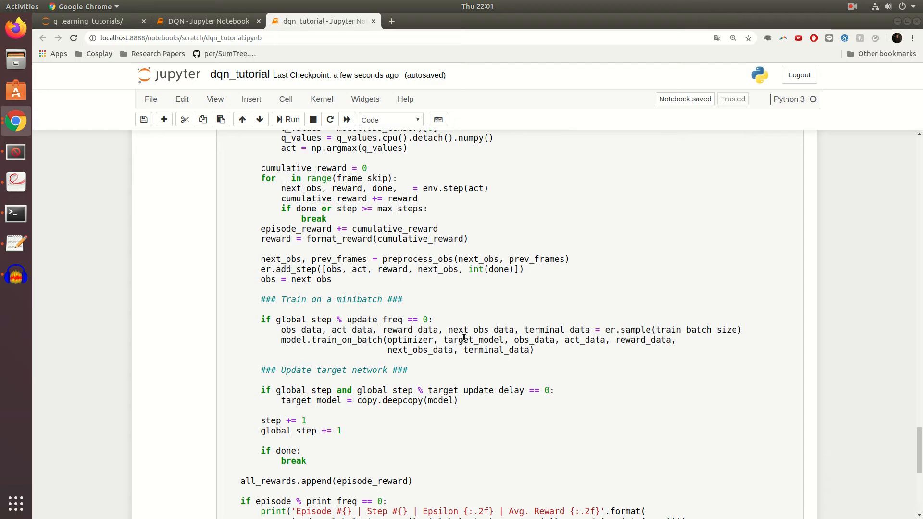
click(287, 119)
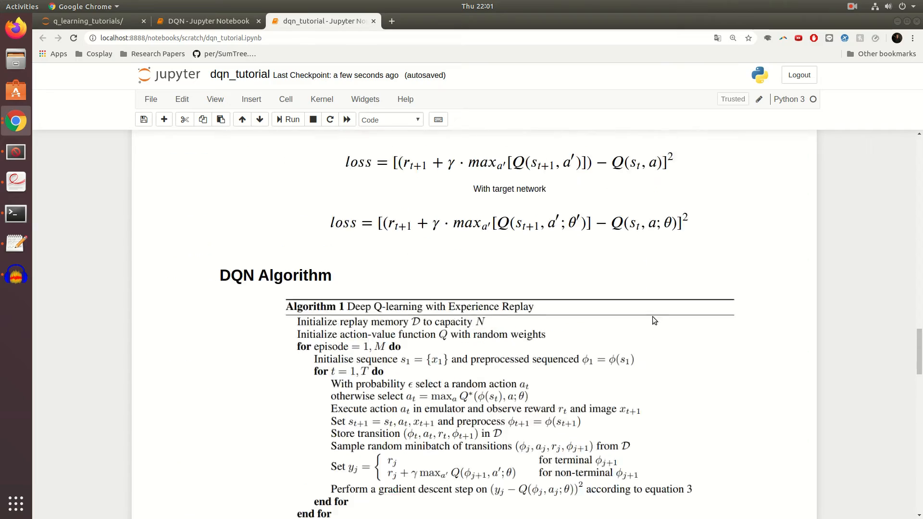
scroll(down, 3)
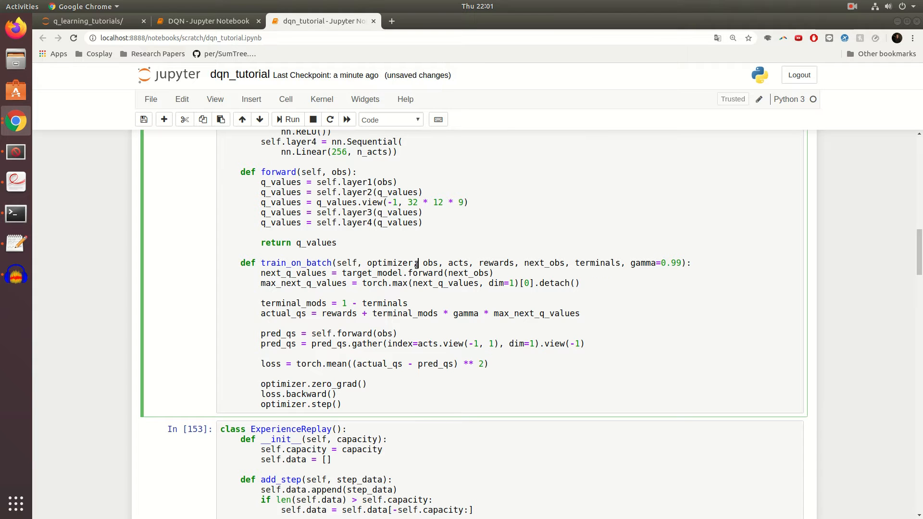
scroll(down, 3)
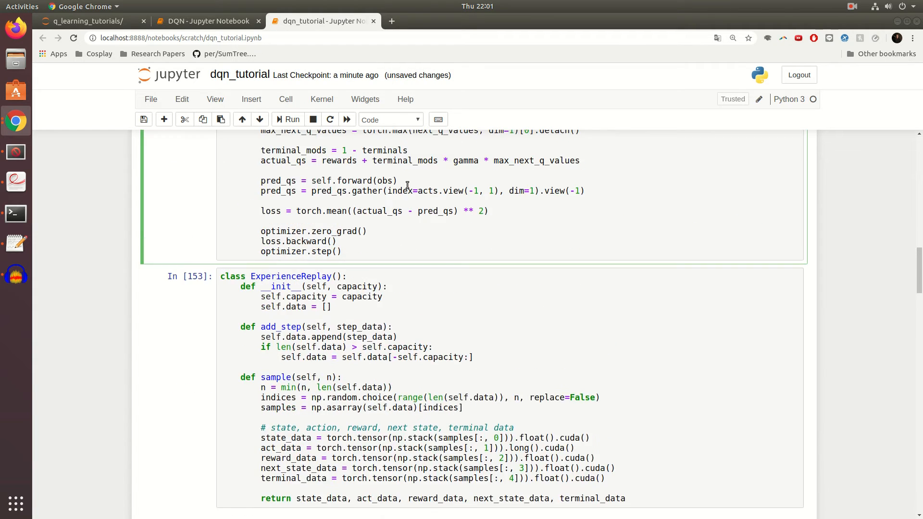
scroll(down, 3)
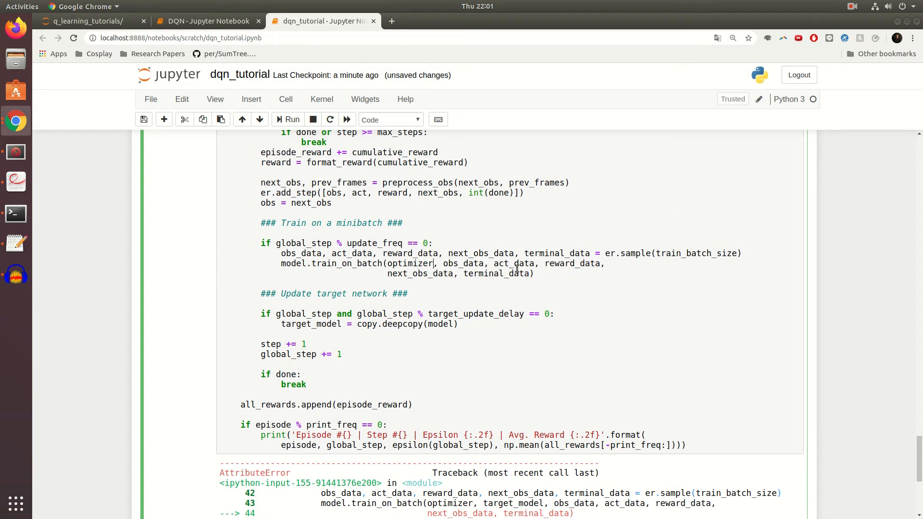
text(target_model,)
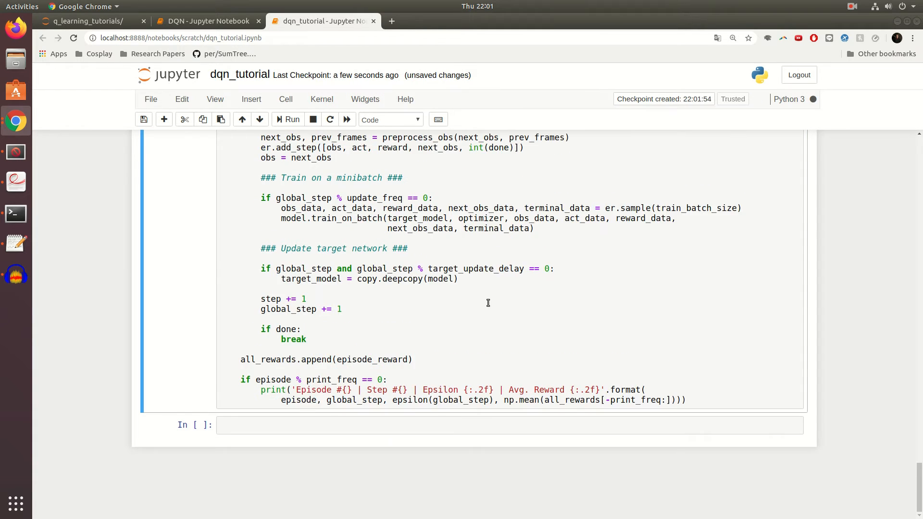
- Let training log average rewards through episode 100, mark the episode 40–50 lines, then interrupt the run
click(288, 120)
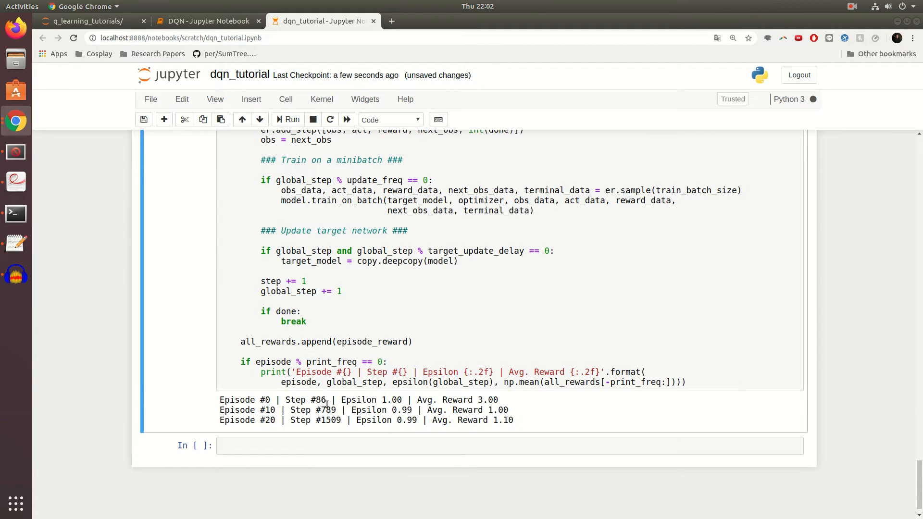
mouse_move(466, 328)
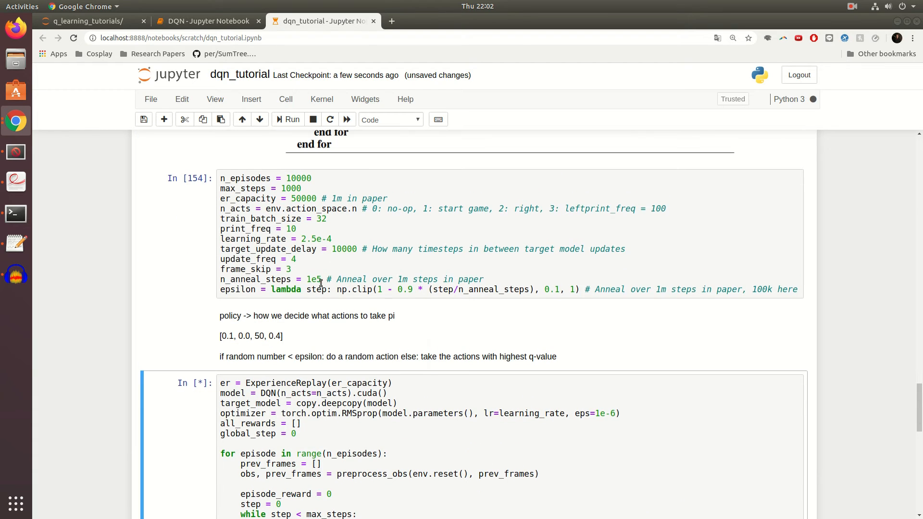
click(320, 282)
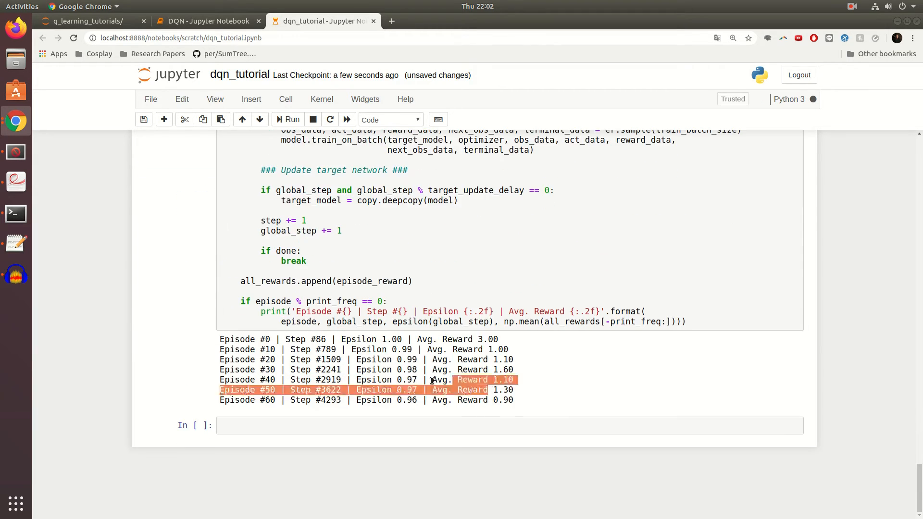
click(466, 376)
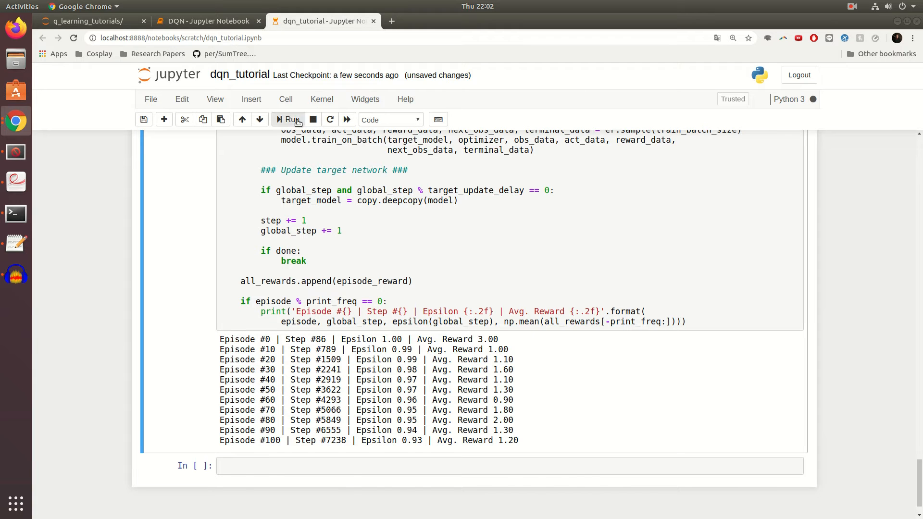
click(313, 120)
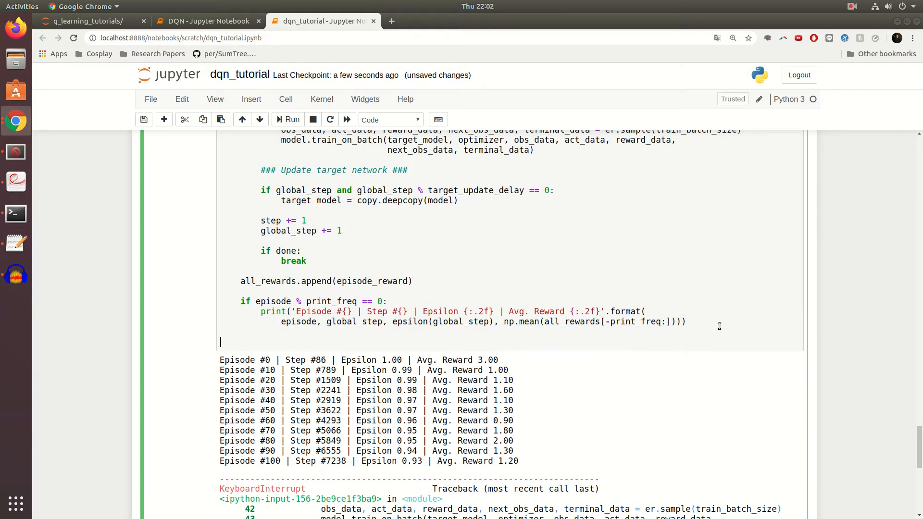
- Comment below the training loop that 3300 episodes reach roughly ~9 reward
text(# 2000)
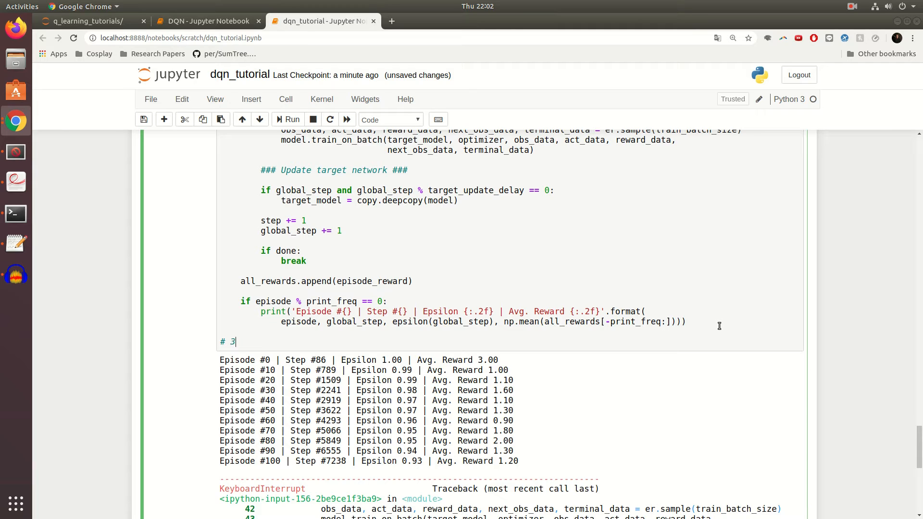
text(300 epsi)
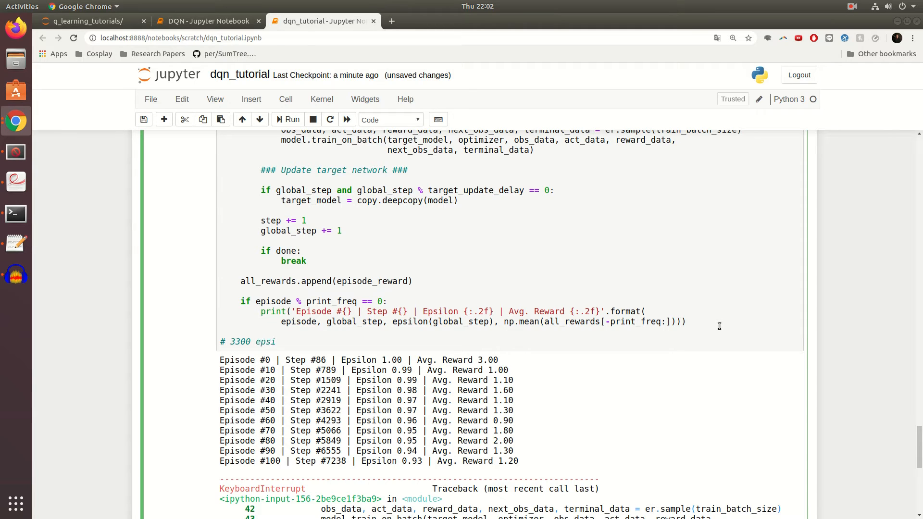
text(sodes)
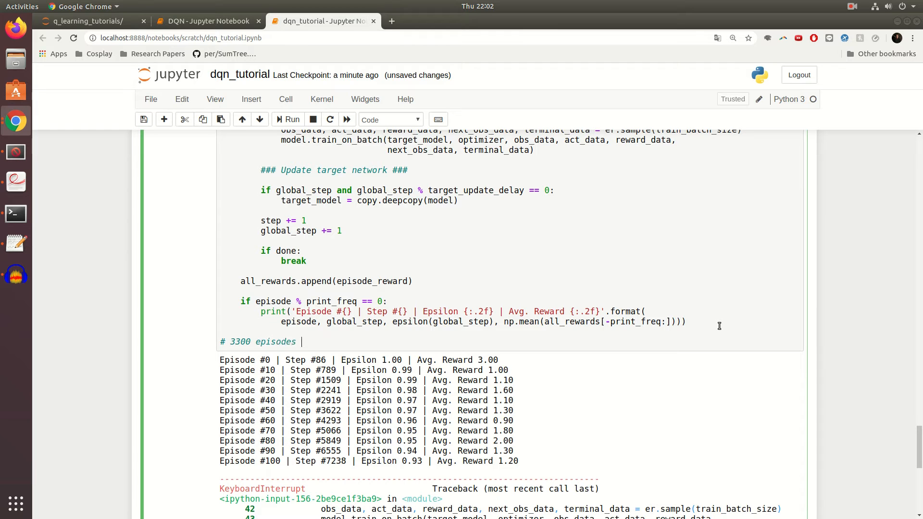
text(->)
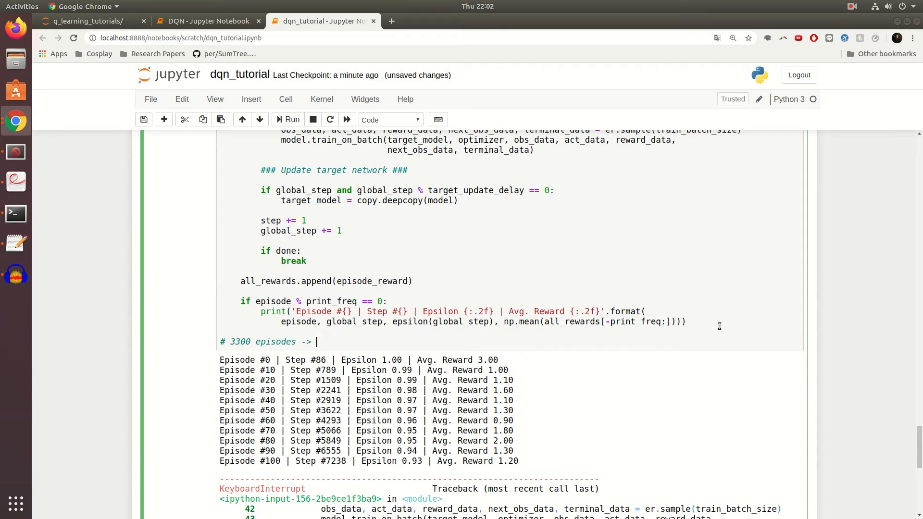
text(9-10)
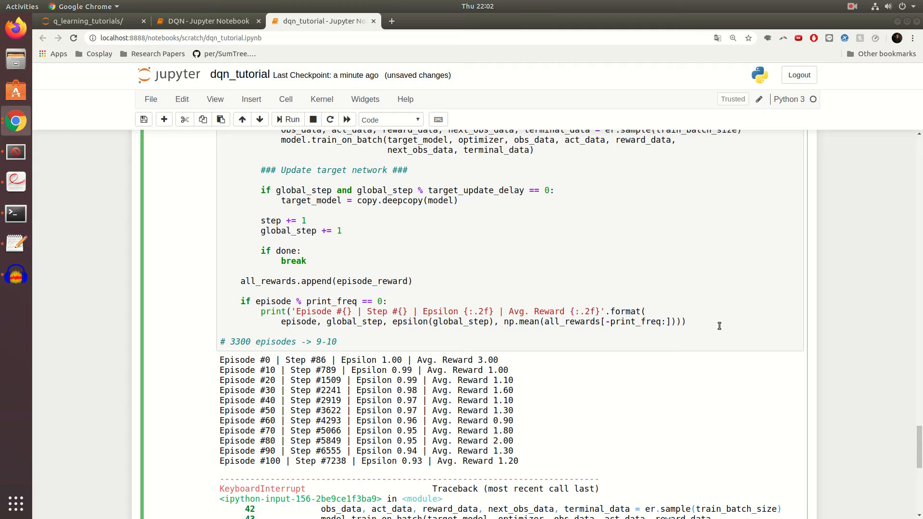
text(reward)
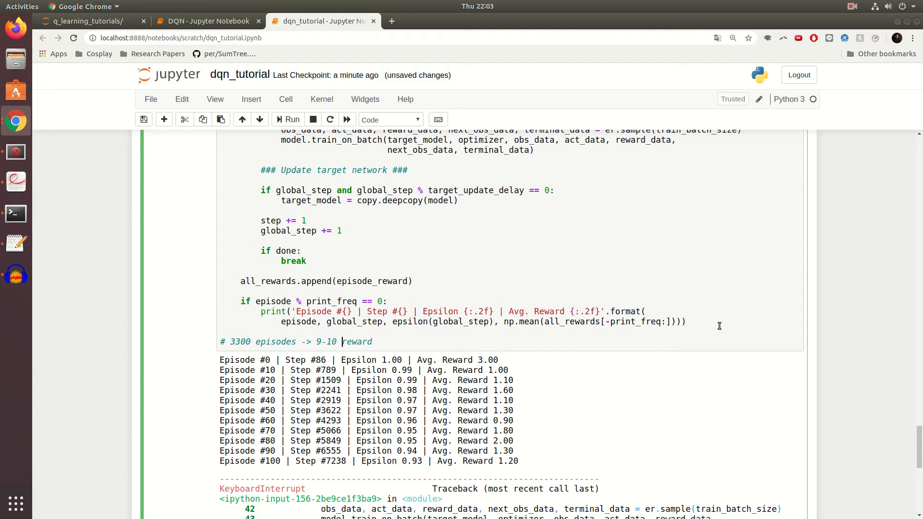
key(BackSpace)
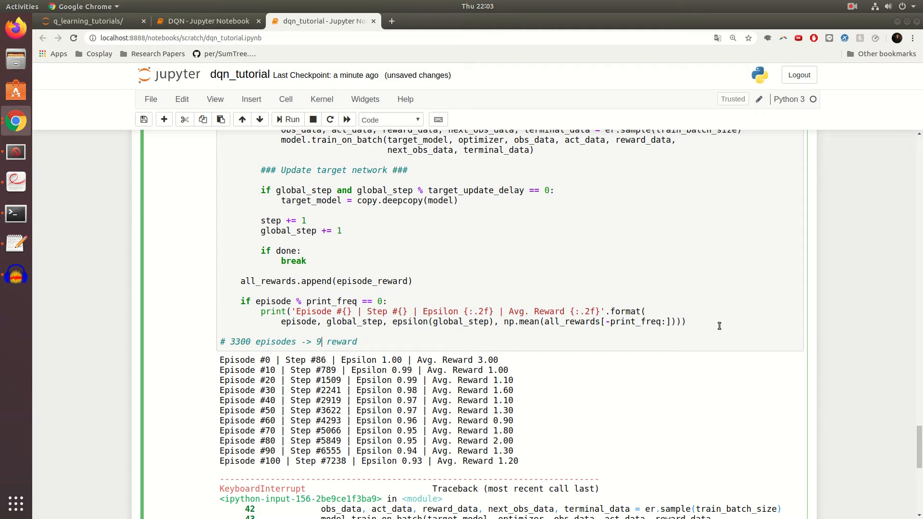
text(~9.t)
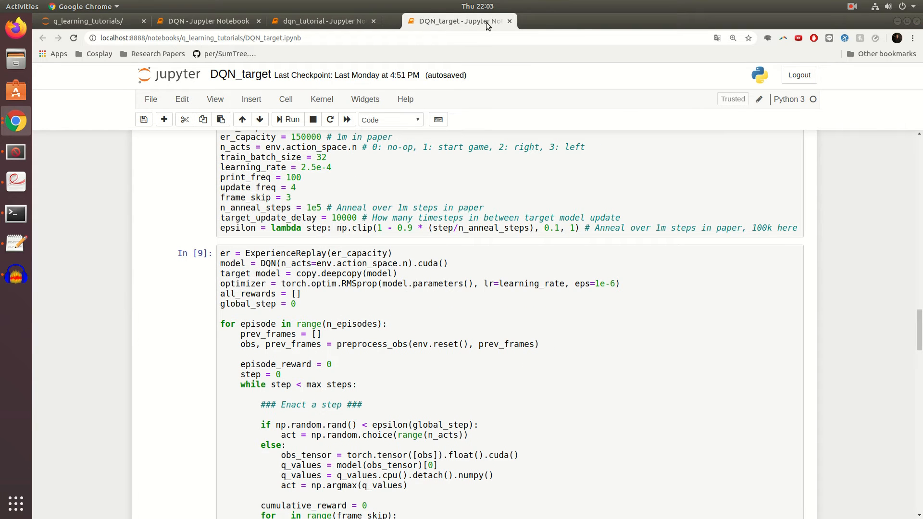
- Check the DQN_target log's final 23.10 average reward, then return to the dqn_tutorial notebook
scroll(down, 3)
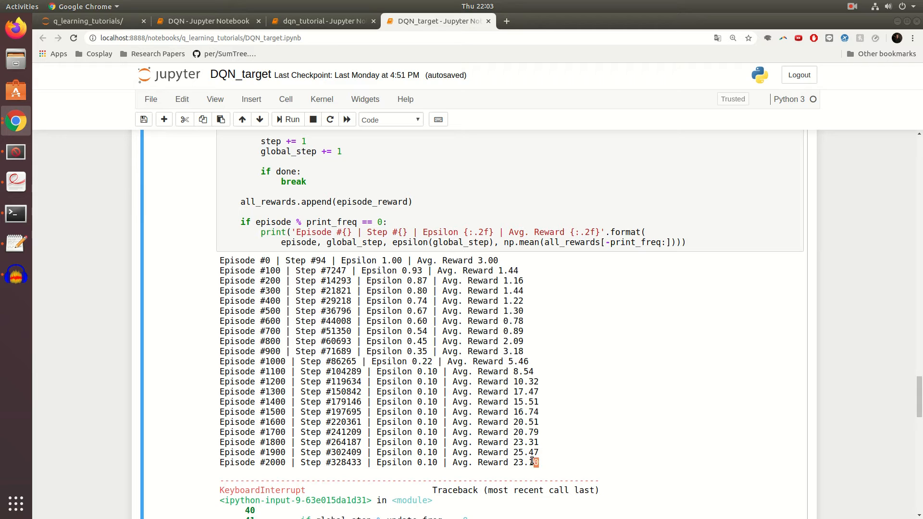
double_click(526, 462)
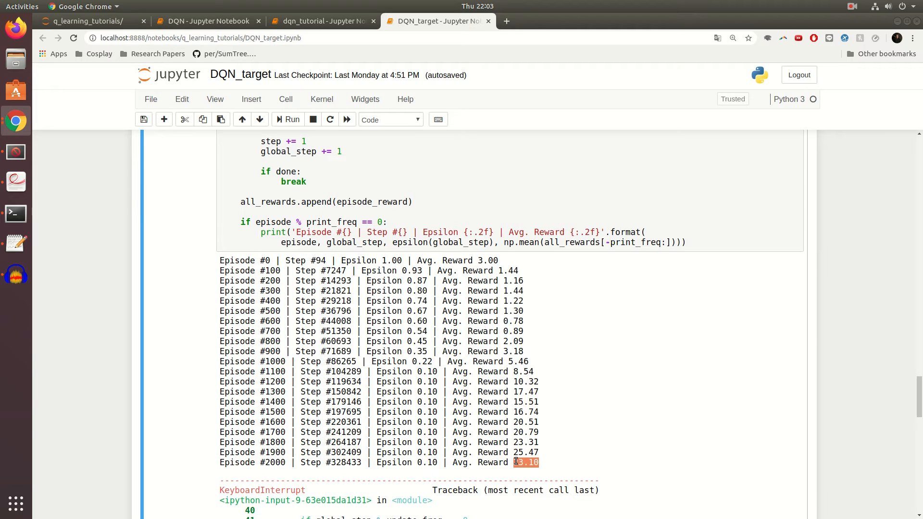
click(526, 463)
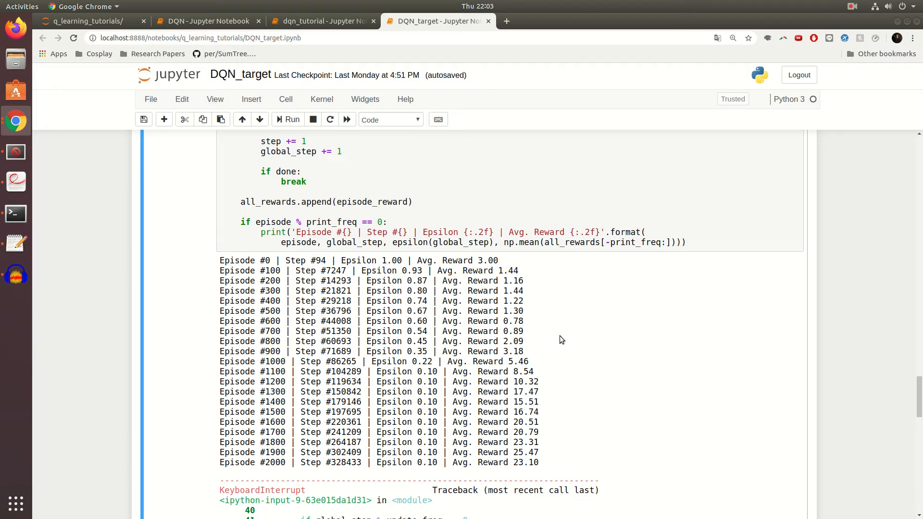
mouse_move(554, 351)
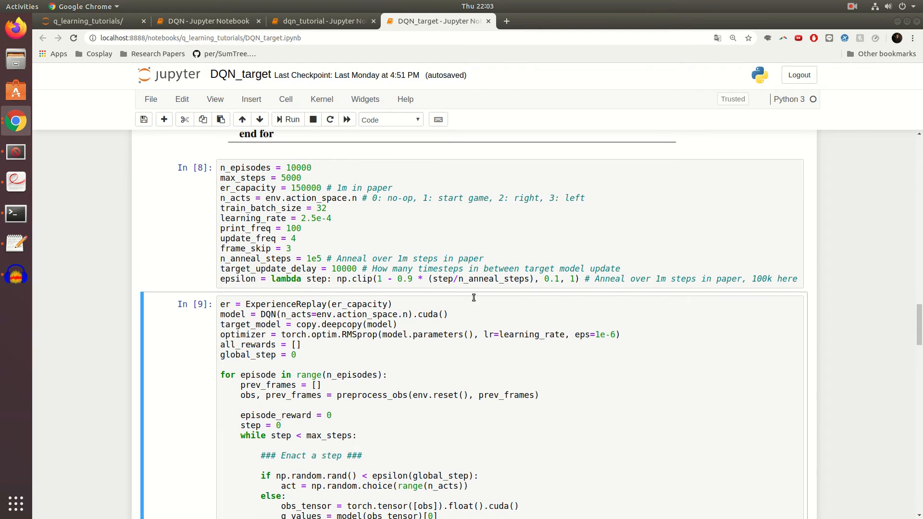
scroll(down, 3)
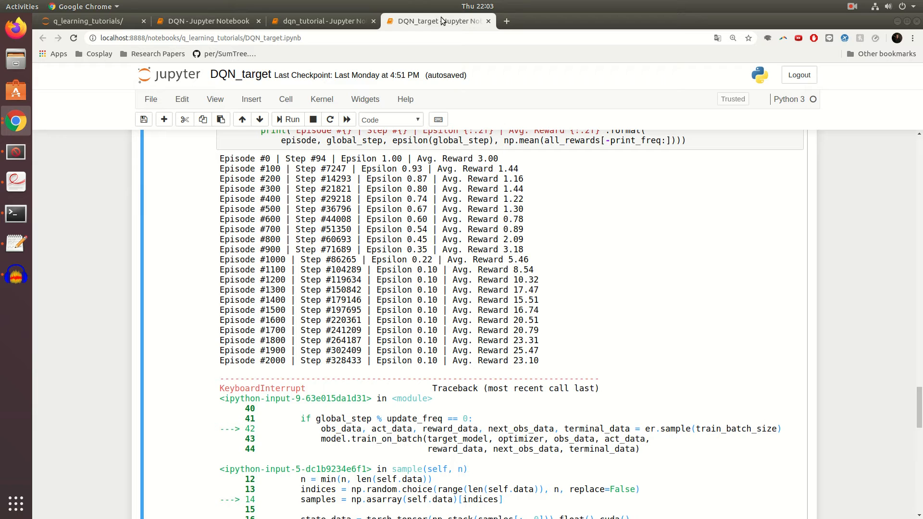
click(321, 22)
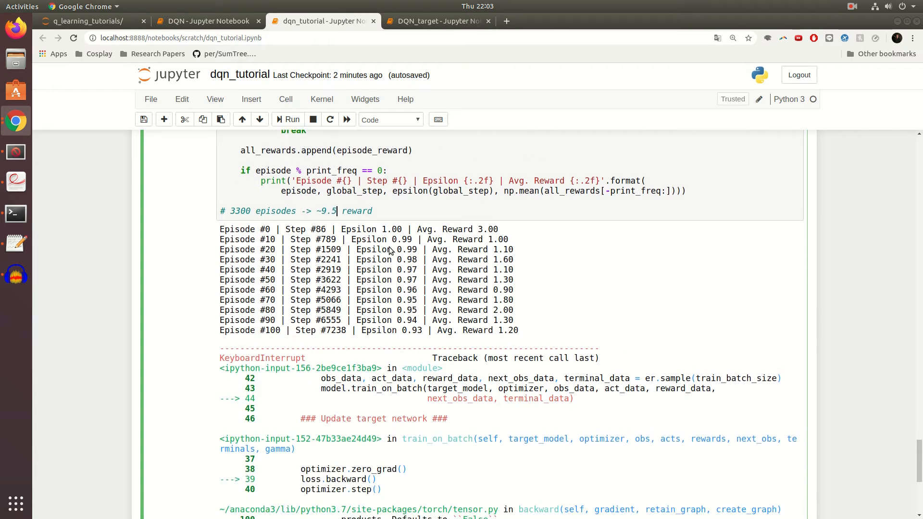
- Load models/dqn_target_breakout_r23.pt with torch.load and add a play-and-render loop cell
scroll(down, 3)
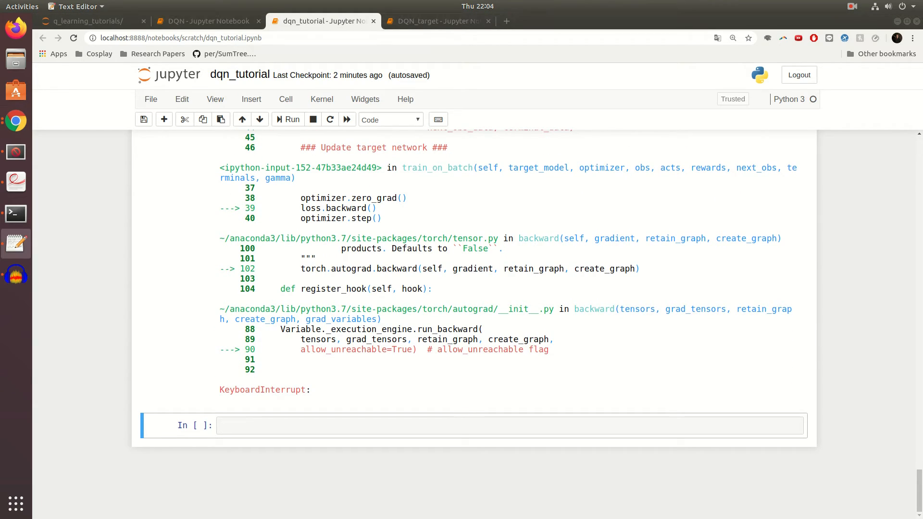
text(model = torch.load('models/dqn_target_breakout_r23.pt'))
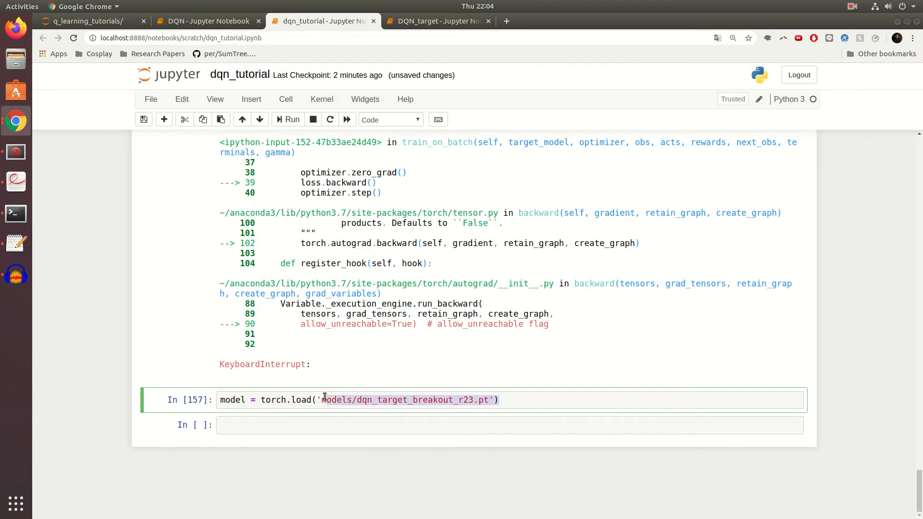
click(337, 400)
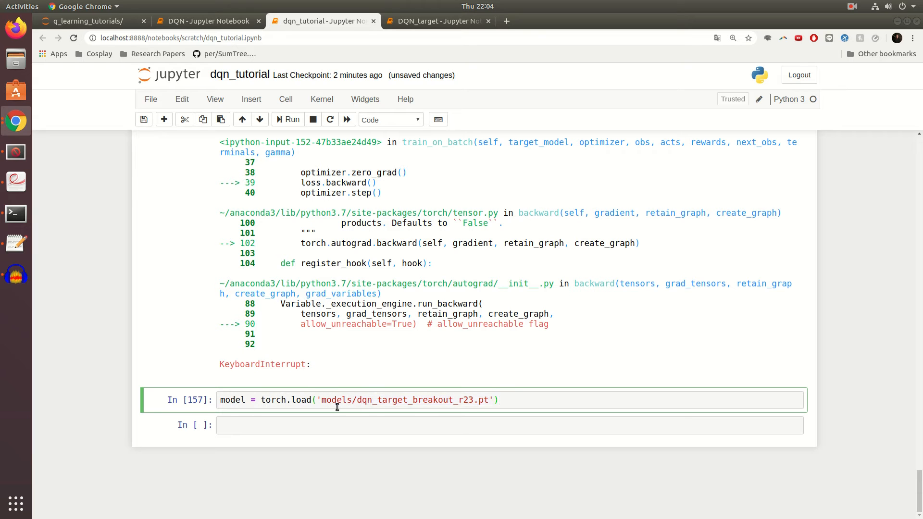
click(435, 21)
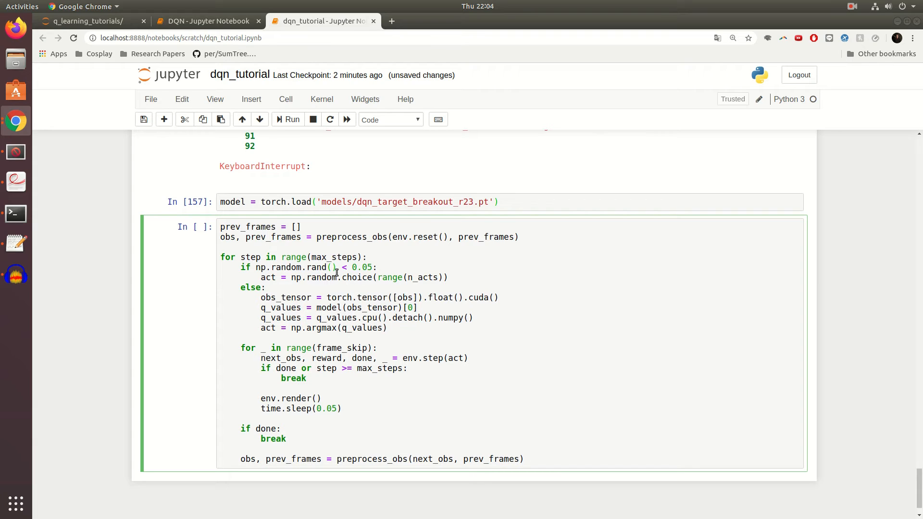
double_click(364, 267)
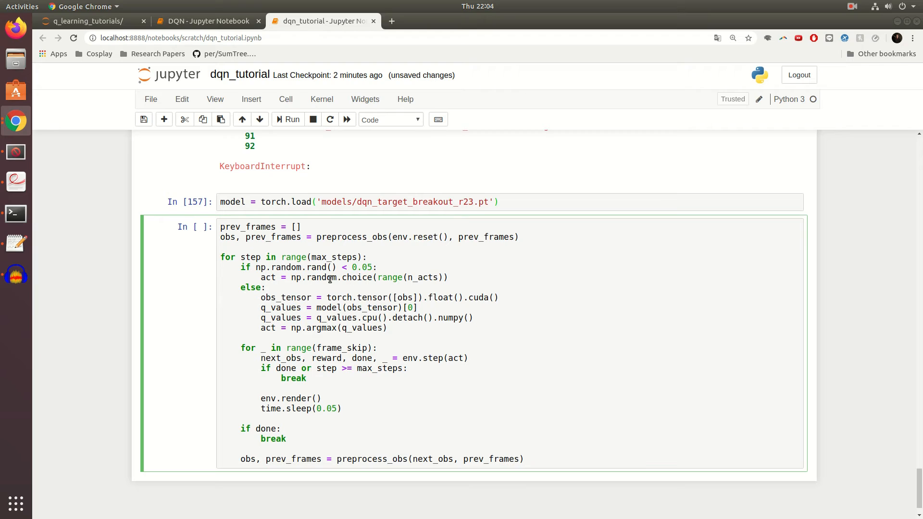
mouse_move(325, 276)
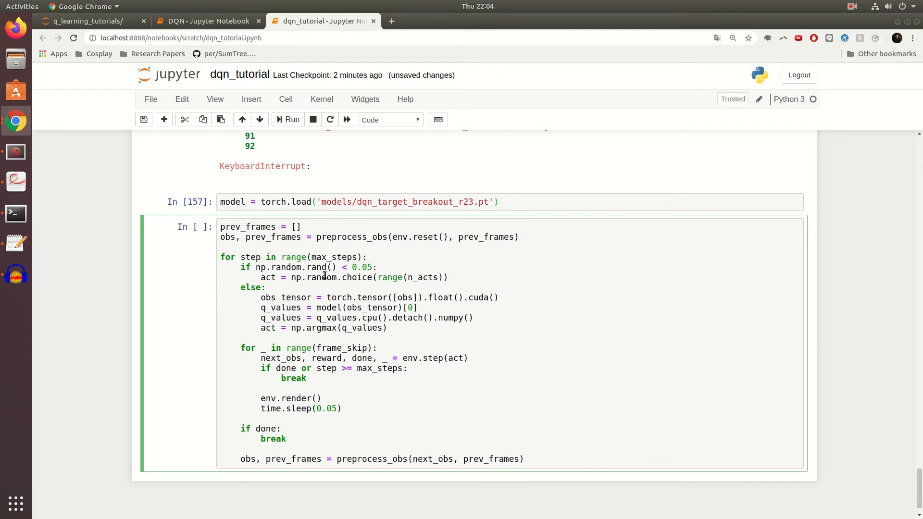
- Run the playback cell so the loaded agent plays Breakout in the render window
click(388, 328)
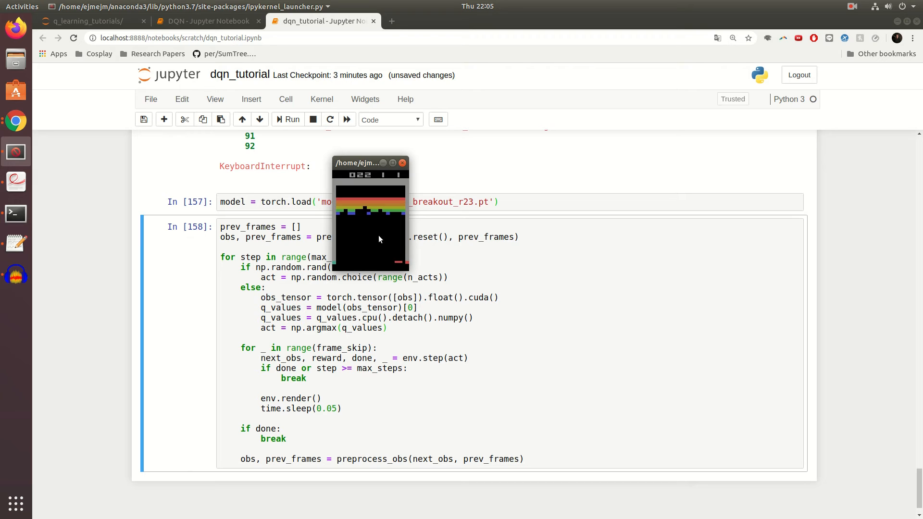
mouse_move(324, 198)
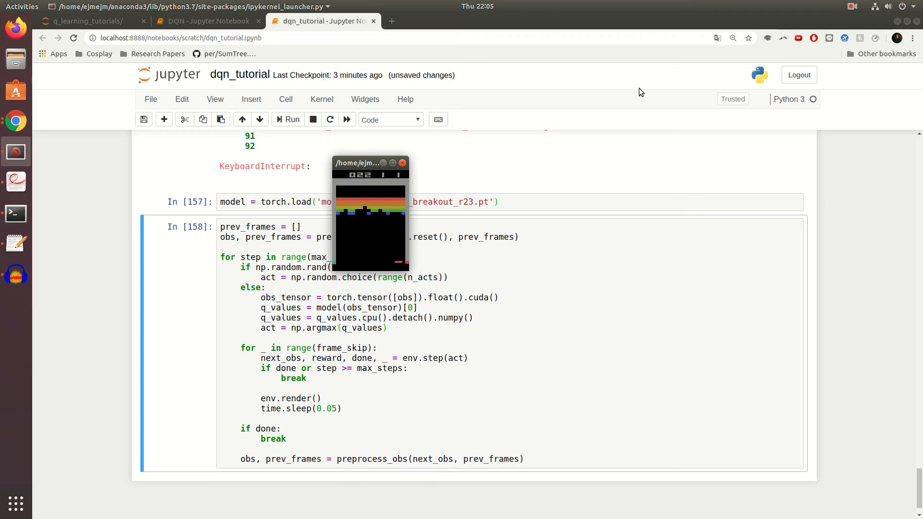
mouse_move(382, 198)
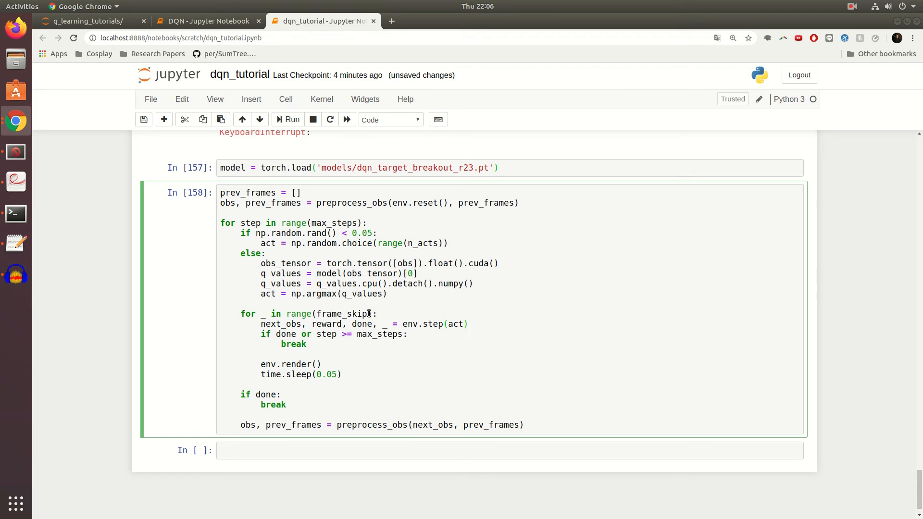
mouse_move(478, 287)
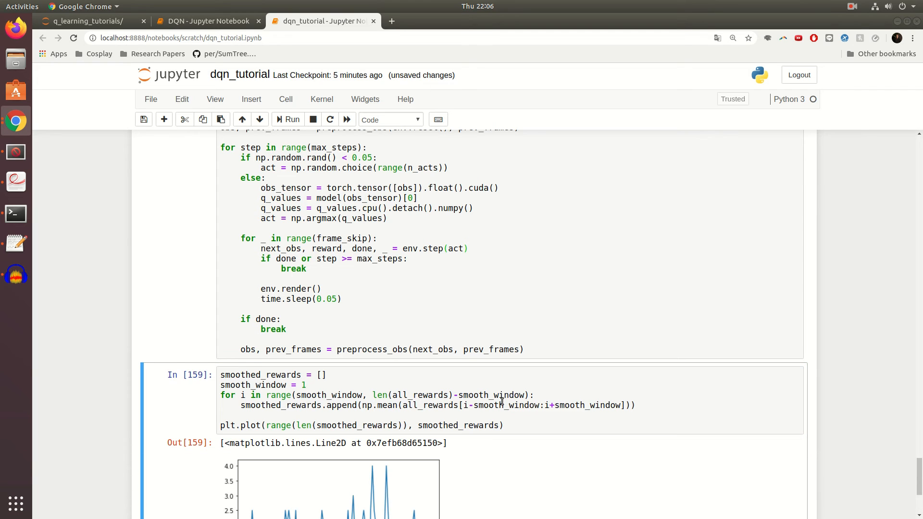
- Plot smoothed rewards with window 50, then bring up the DQN_target notebook's rising reward curve
scroll(down, 3)
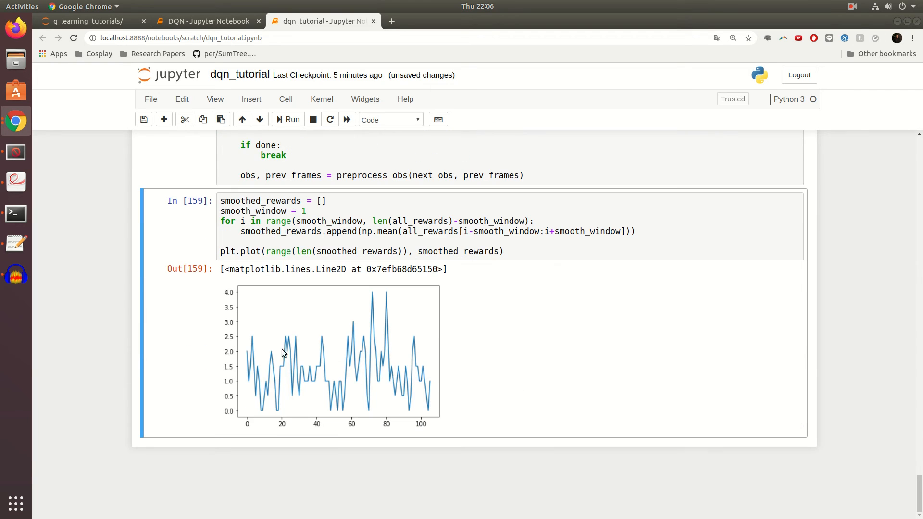
text(50)
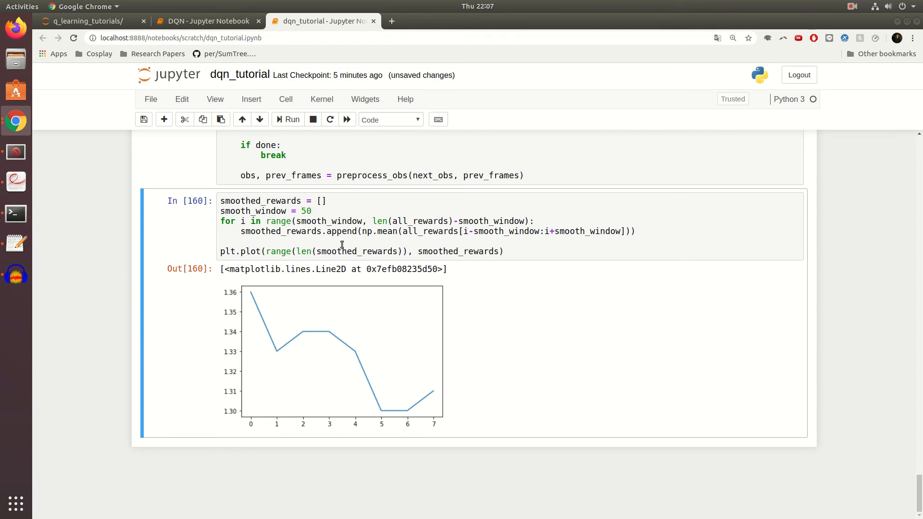
mouse_move(526, 166)
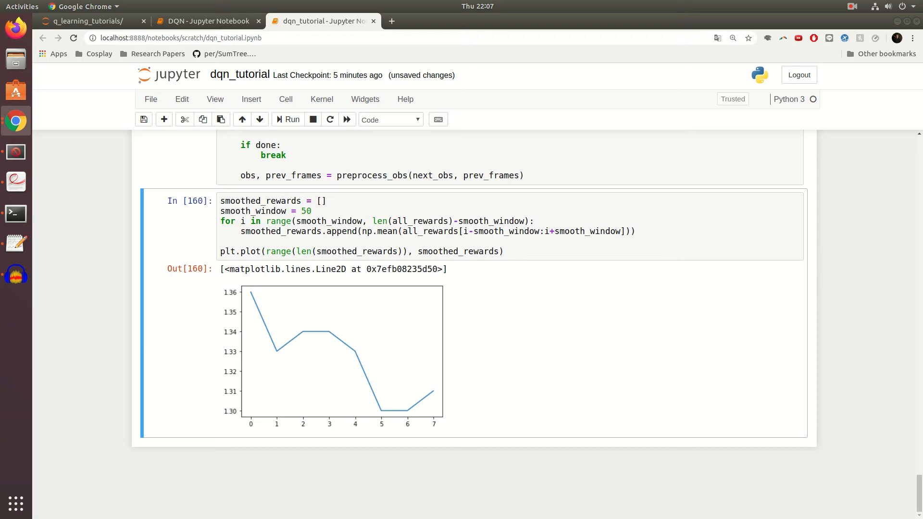
click(359, 22)
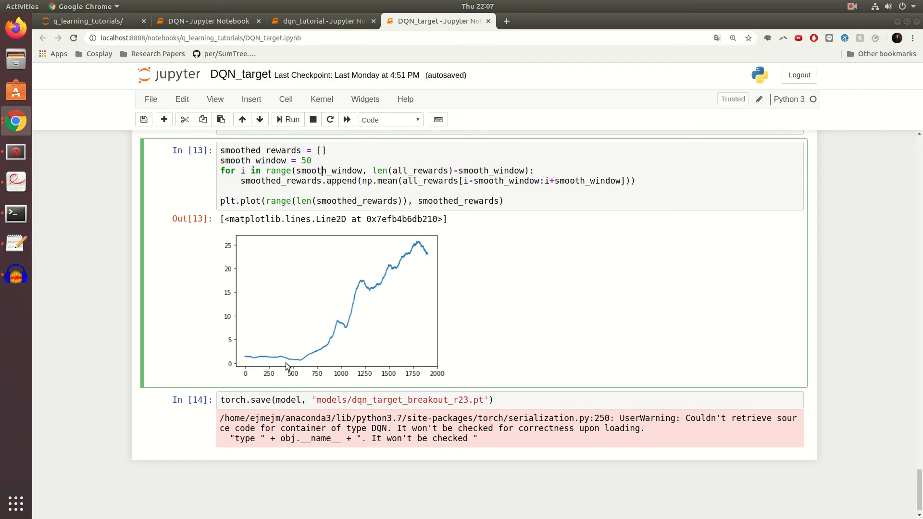
mouse_move(318, 351)
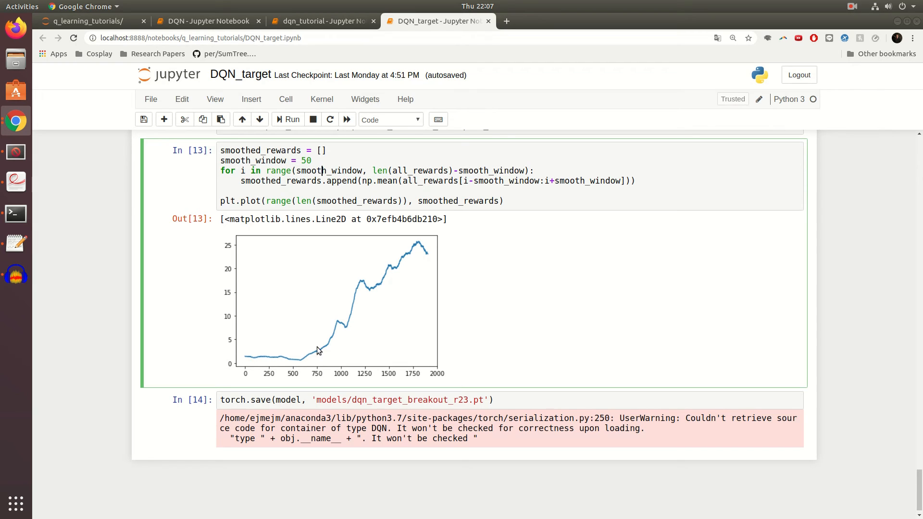
mouse_move(418, 236)
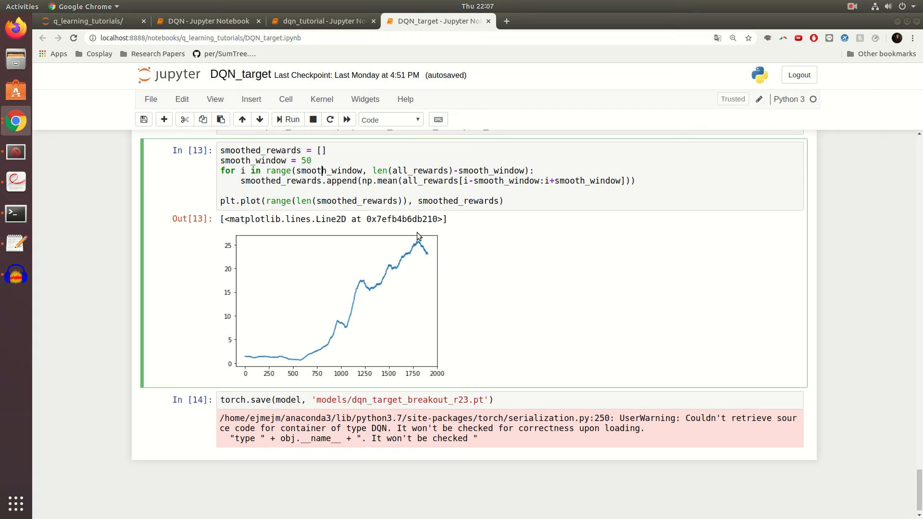
mouse_move(430, 240)
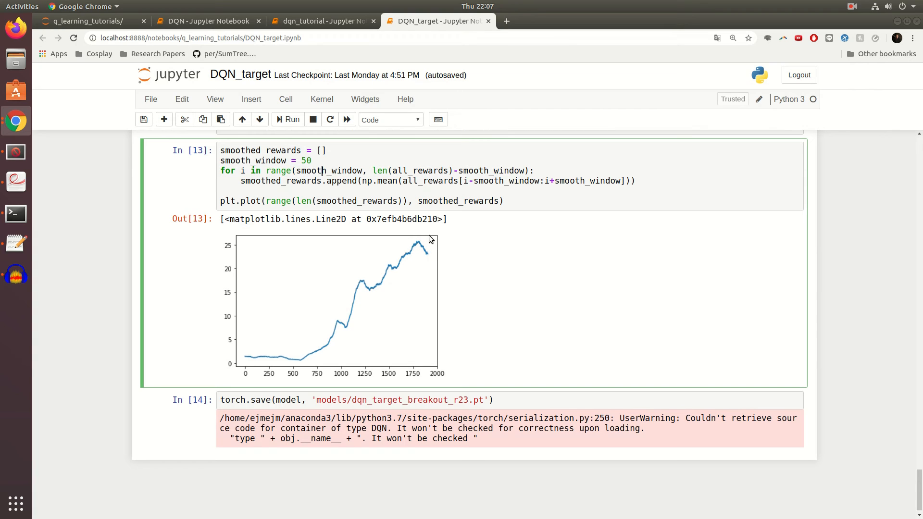
mouse_move(397, 292)
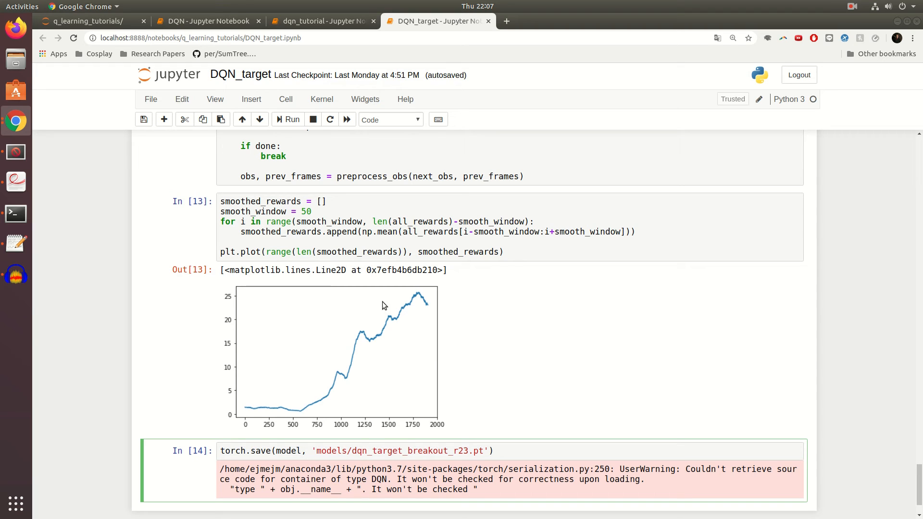
- Copy the torch.save cell from DQN_target into dqn_tutorial below the smoothed-reward plot
click(321, 20)
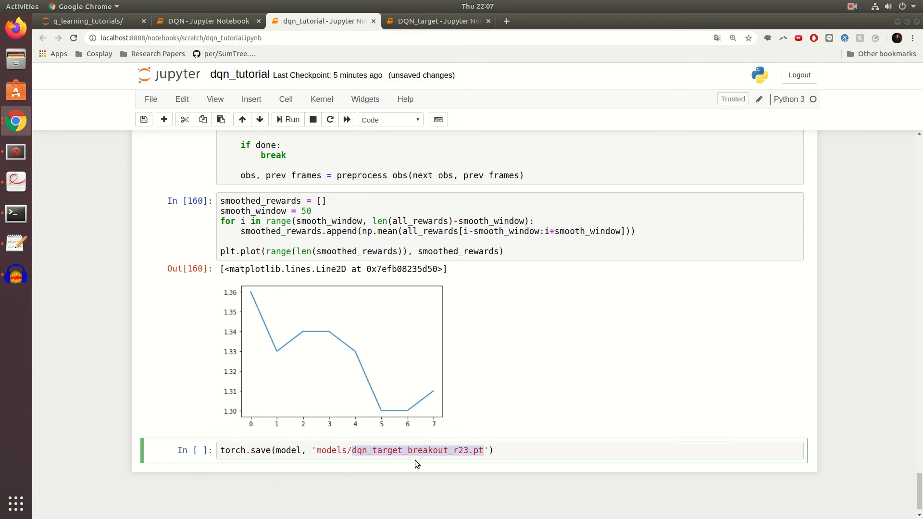
- Change the save path from dqn_target_breakout_r23 to a generic models/model_name
text(model_nam)
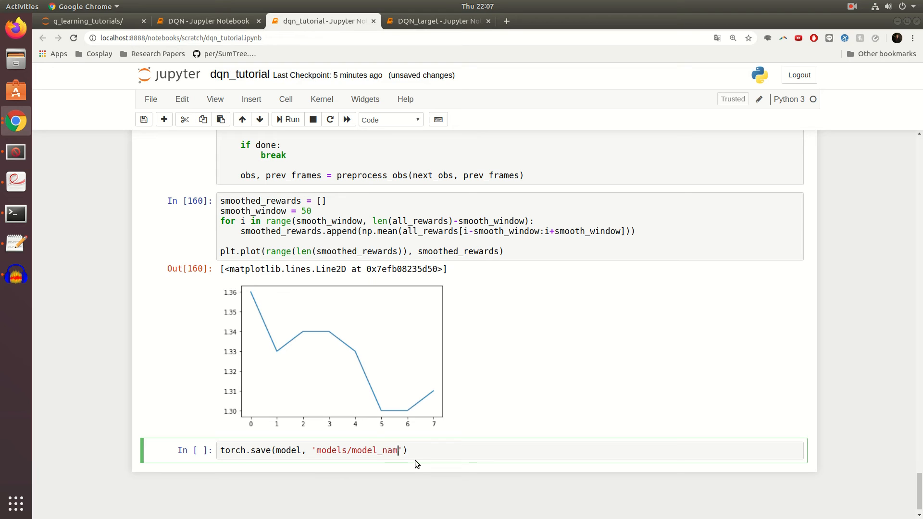
text(.py)
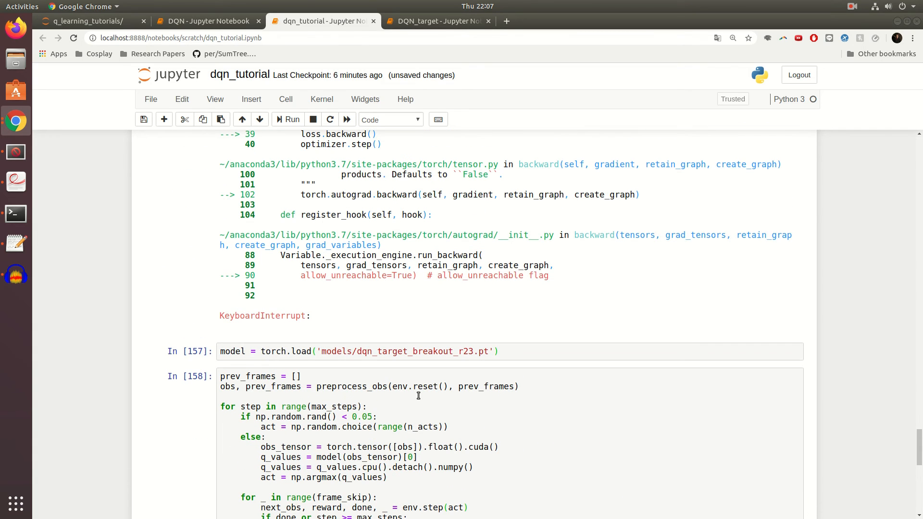
- Scroll down through the loss equations toward the torch.save cell
scroll(down, 3)
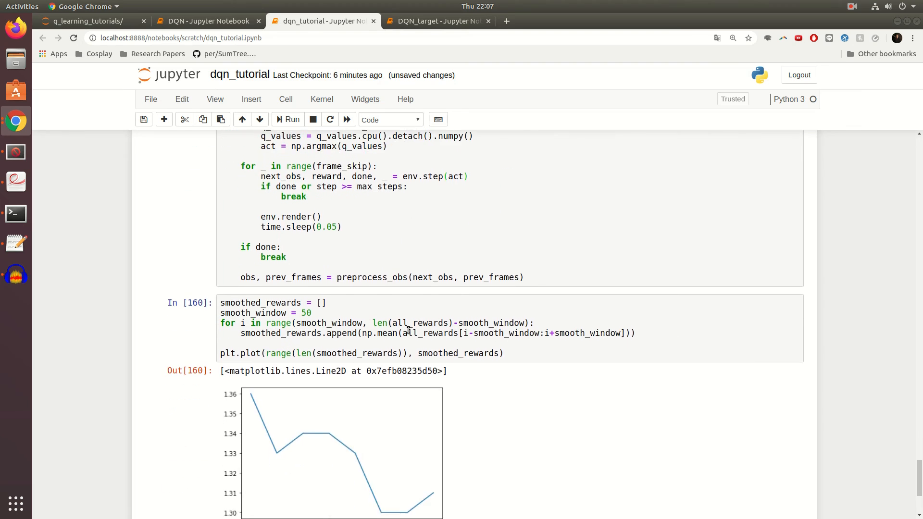
scroll(down, 3)
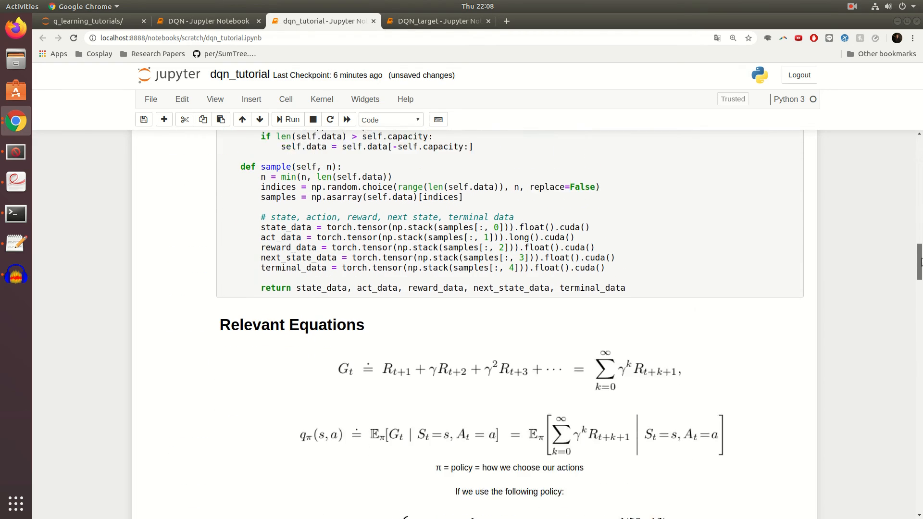
scroll(down, 3)
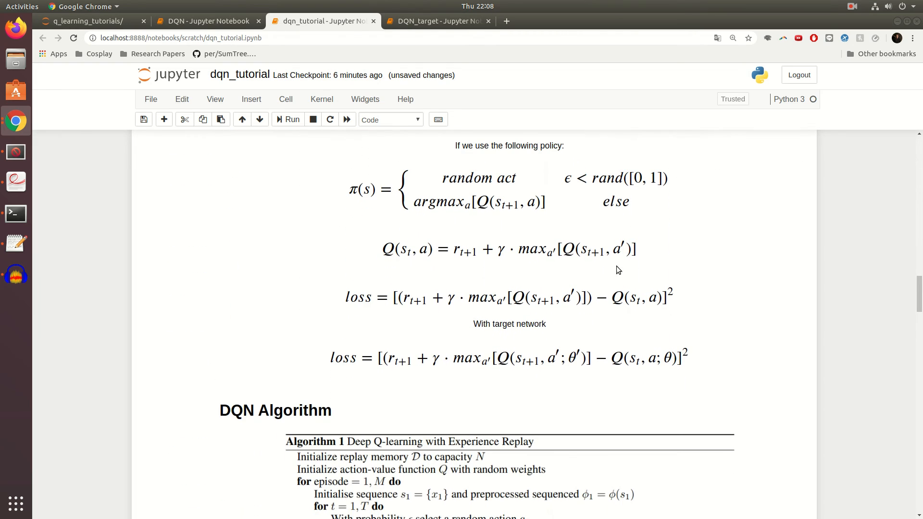
click(510, 265)
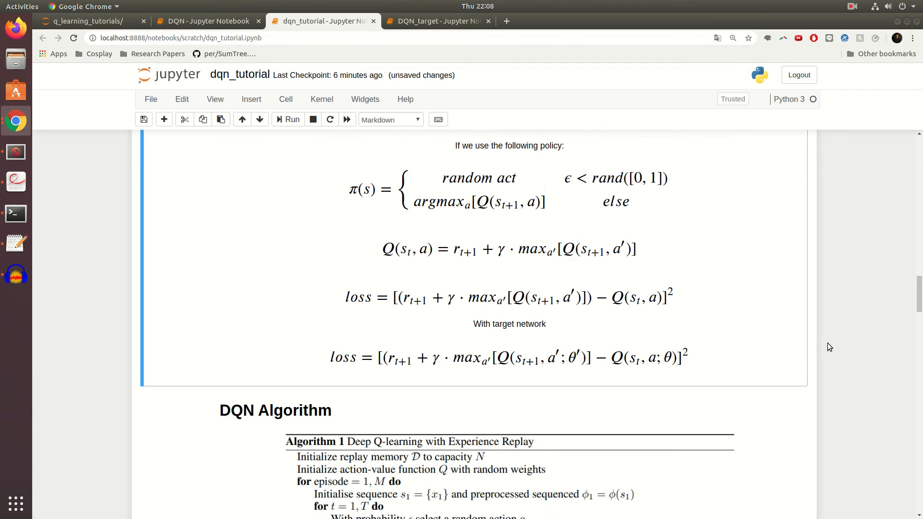
mouse_move(827, 337)
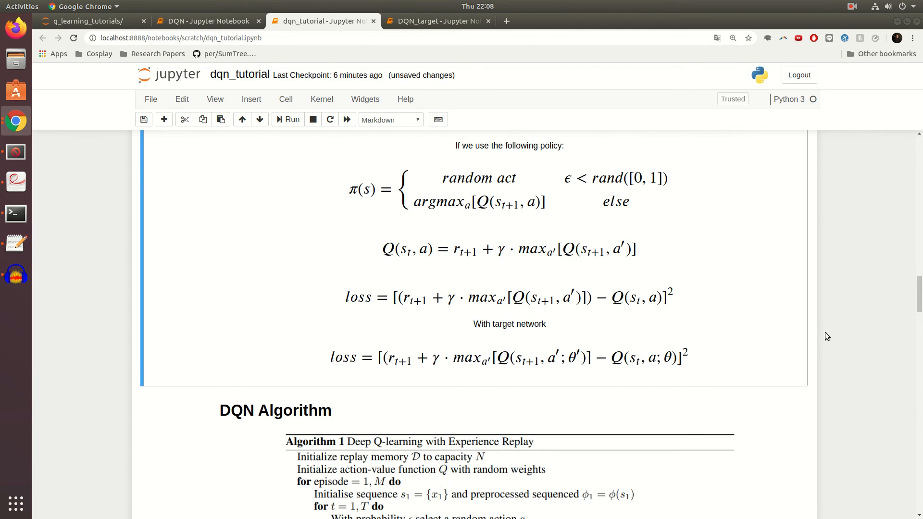
mouse_move(830, 340)
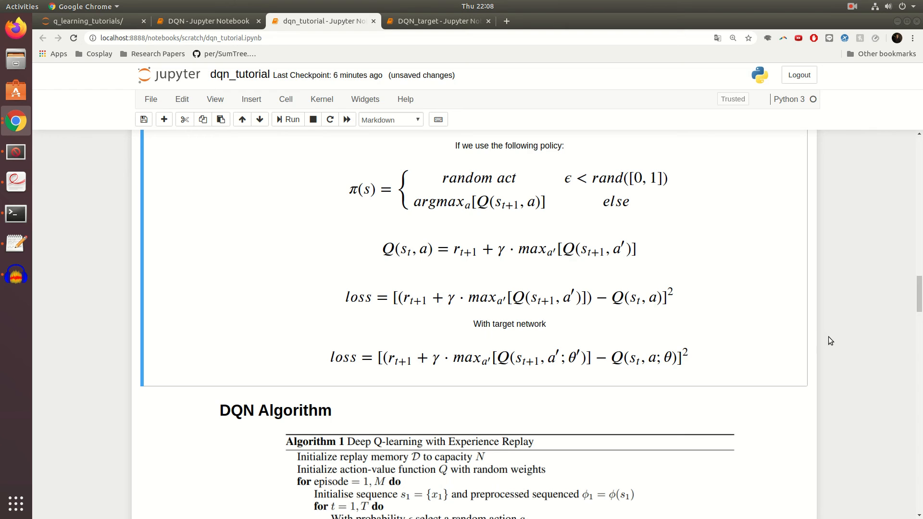
- Run the save cell (cell 161), writing models/model_name.pt with a DQN source-retrieval UserWarning
scroll(down, 3)
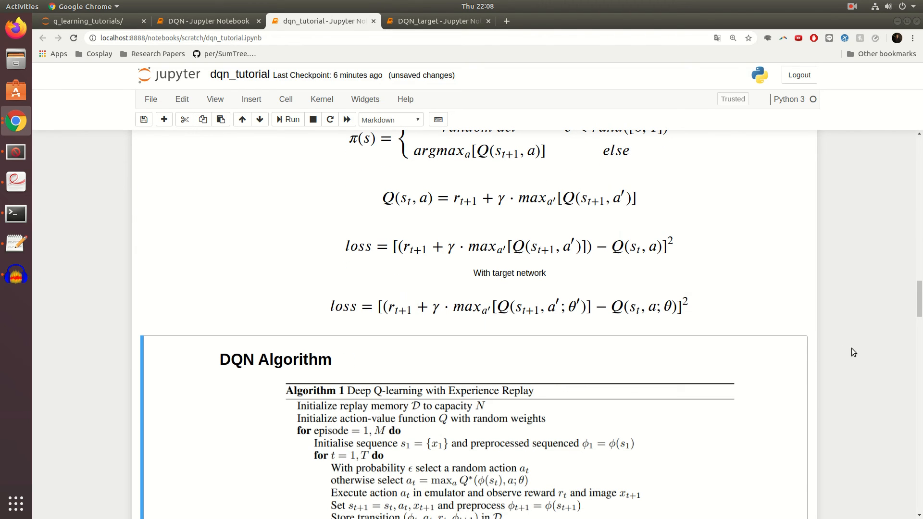
scroll(down, 3)
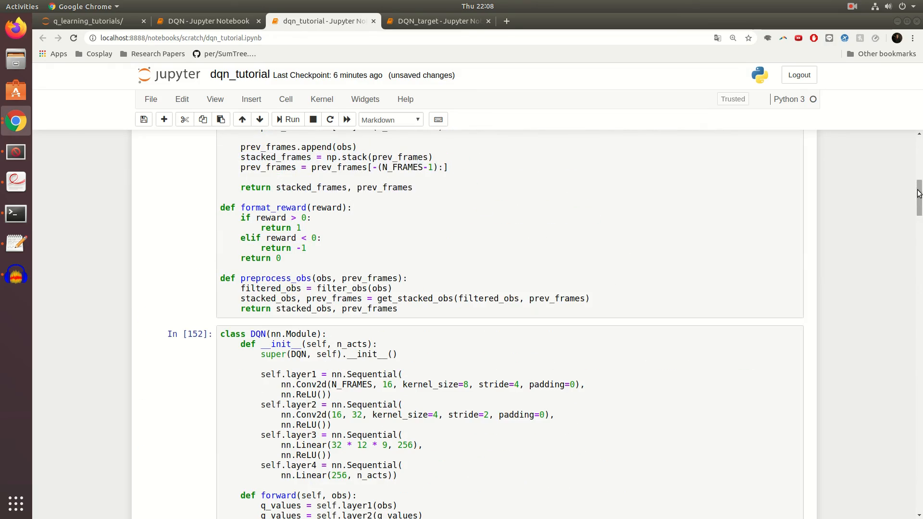
scroll(down, 3)
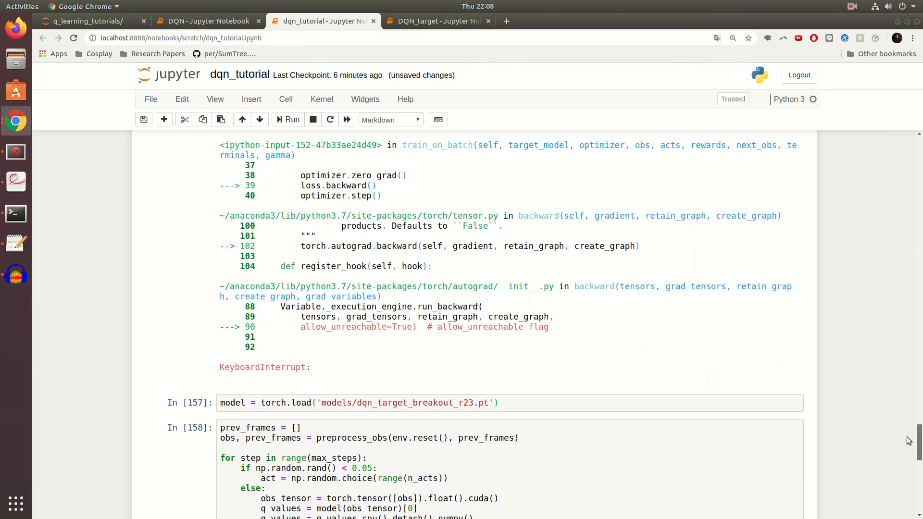
scroll(down, 3)
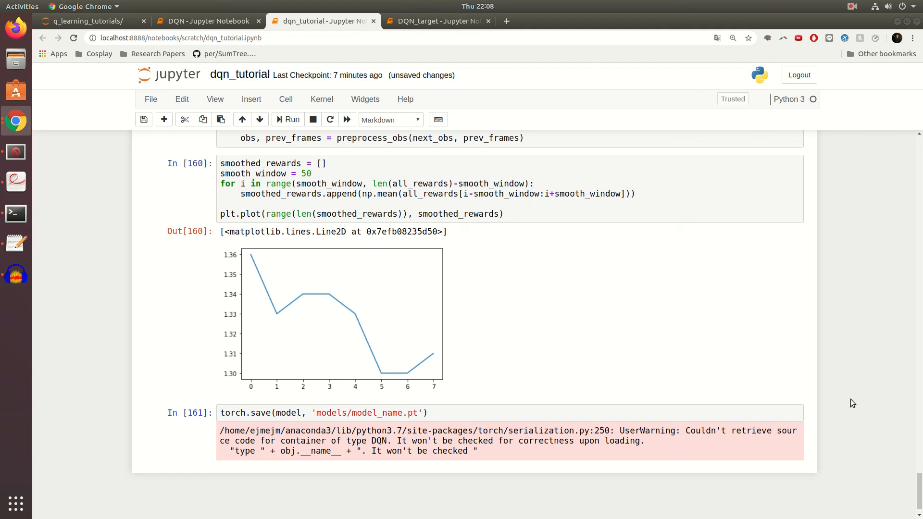
mouse_move(781, 371)
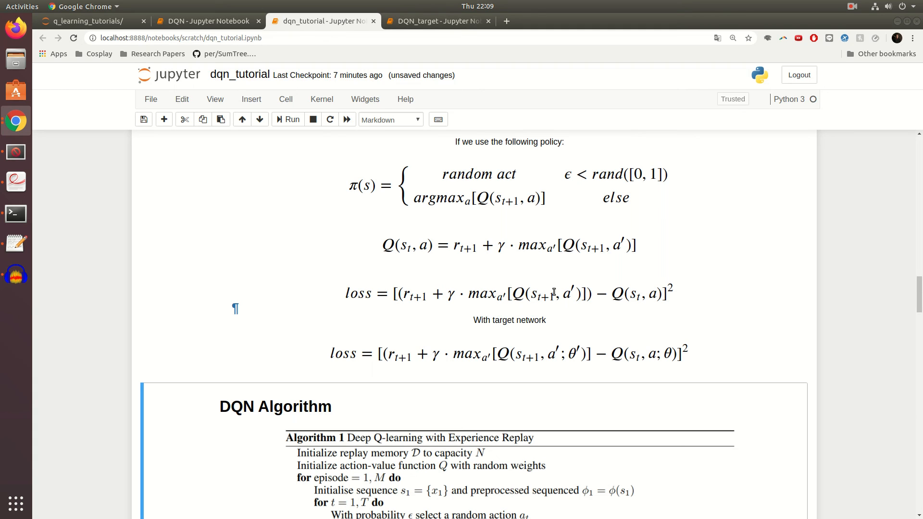
scroll(down, 3)
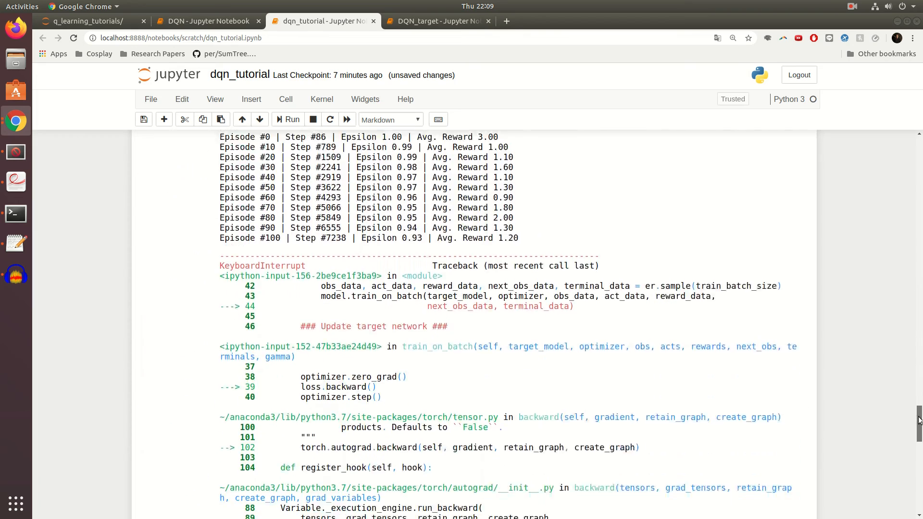
- Save and checkpoint dqn_tutorial, returning to the training loop with the target-network update
scroll(down, 3)
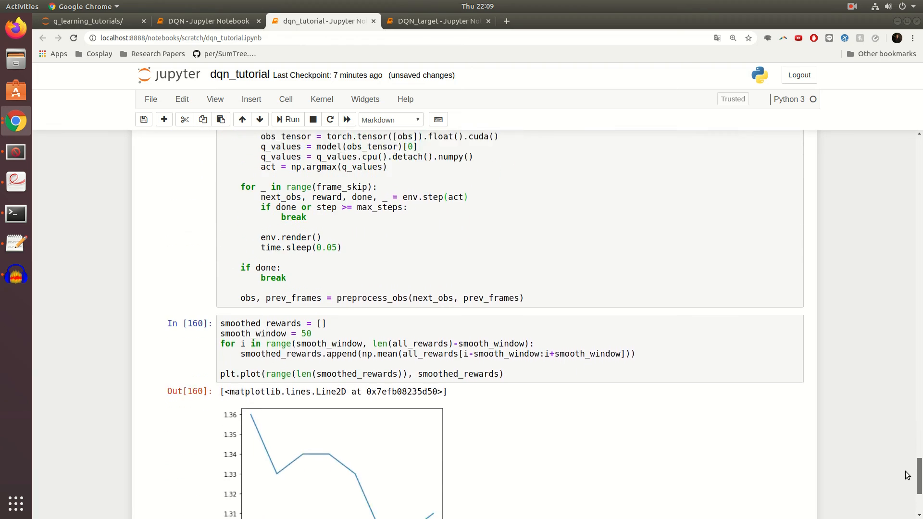
scroll(down, 3)
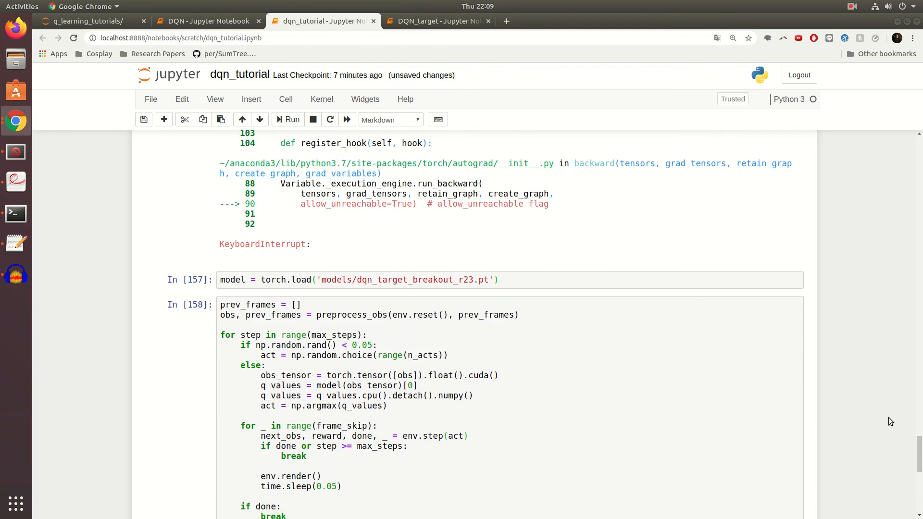
scroll(down, 3)
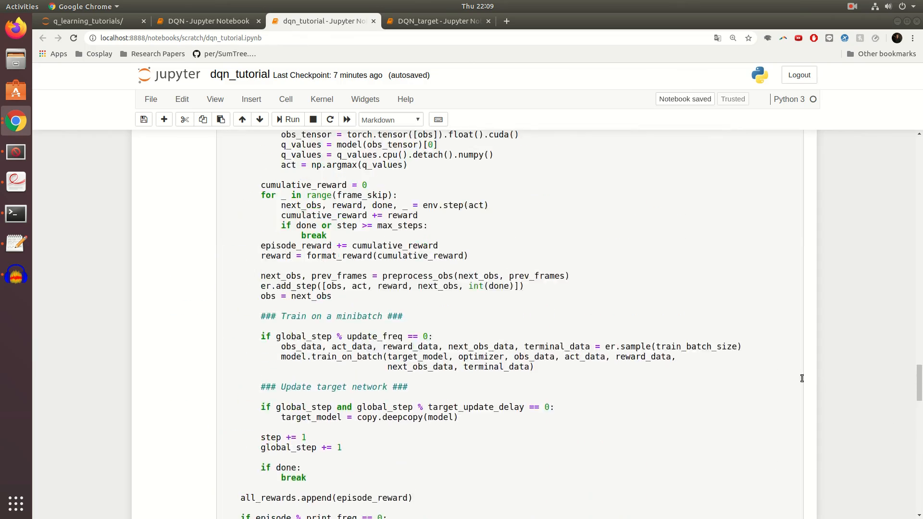